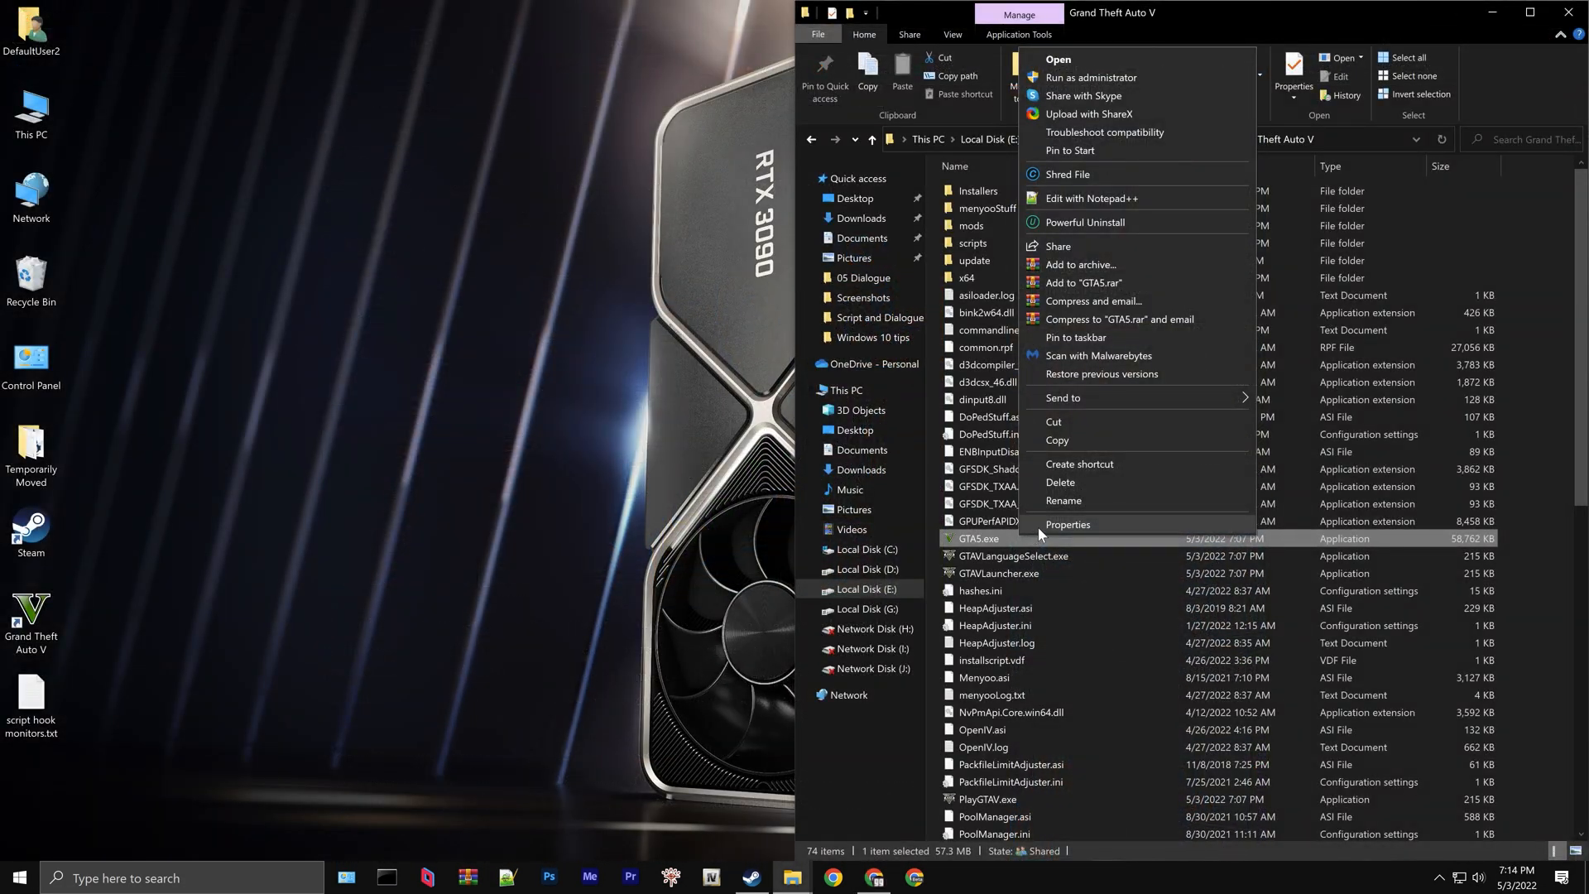
Open GTA5.exe's Properties to see its product version 1.0.2612.1
left_click(1067, 524)
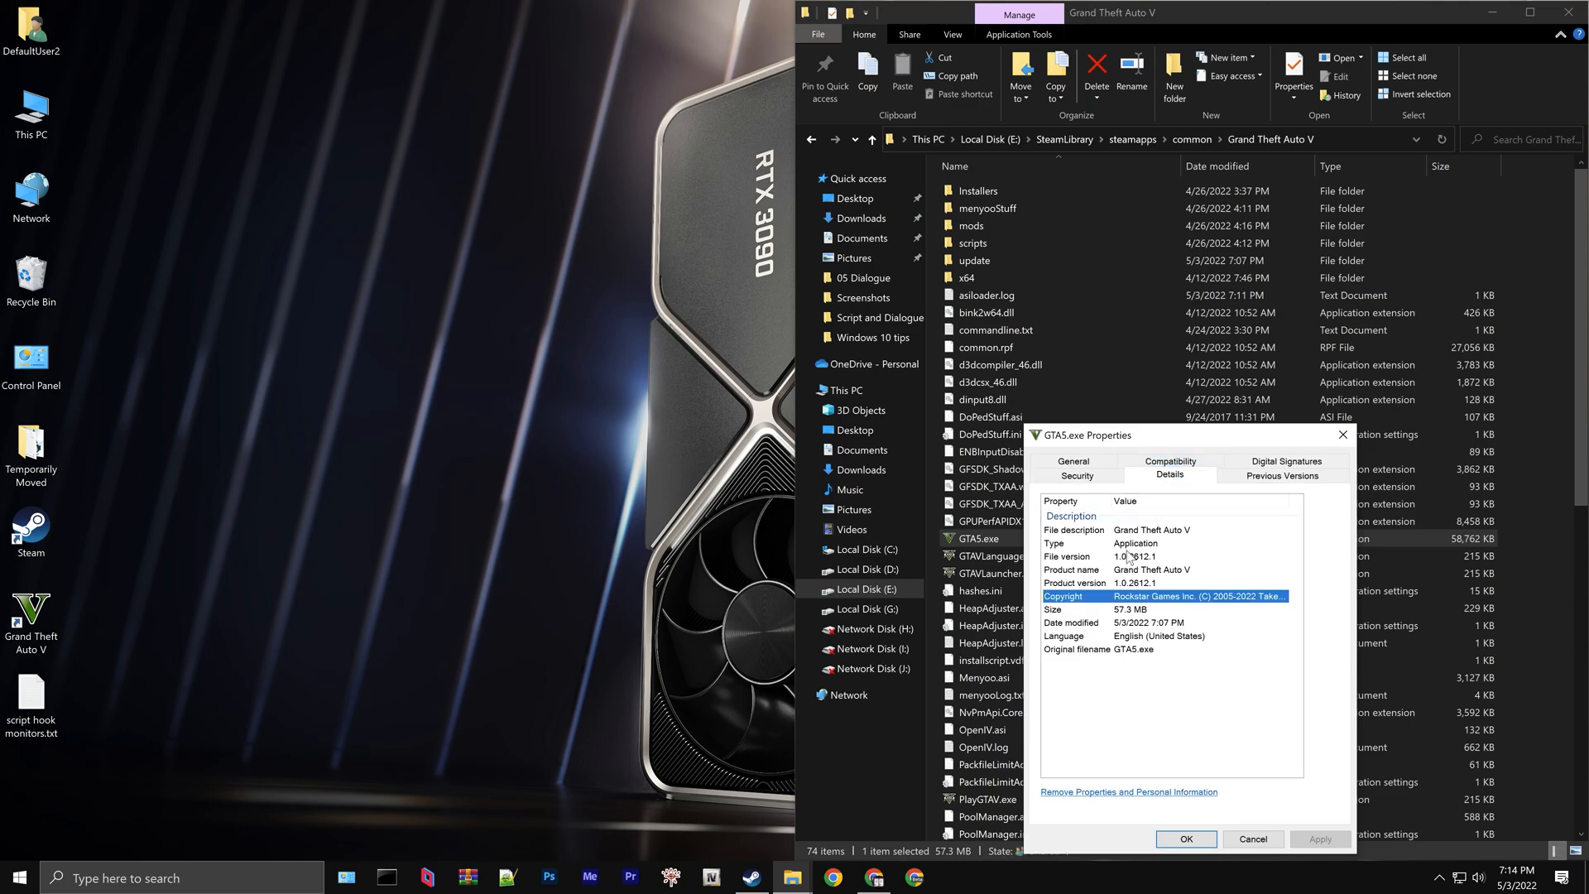
left_click(1165, 556)
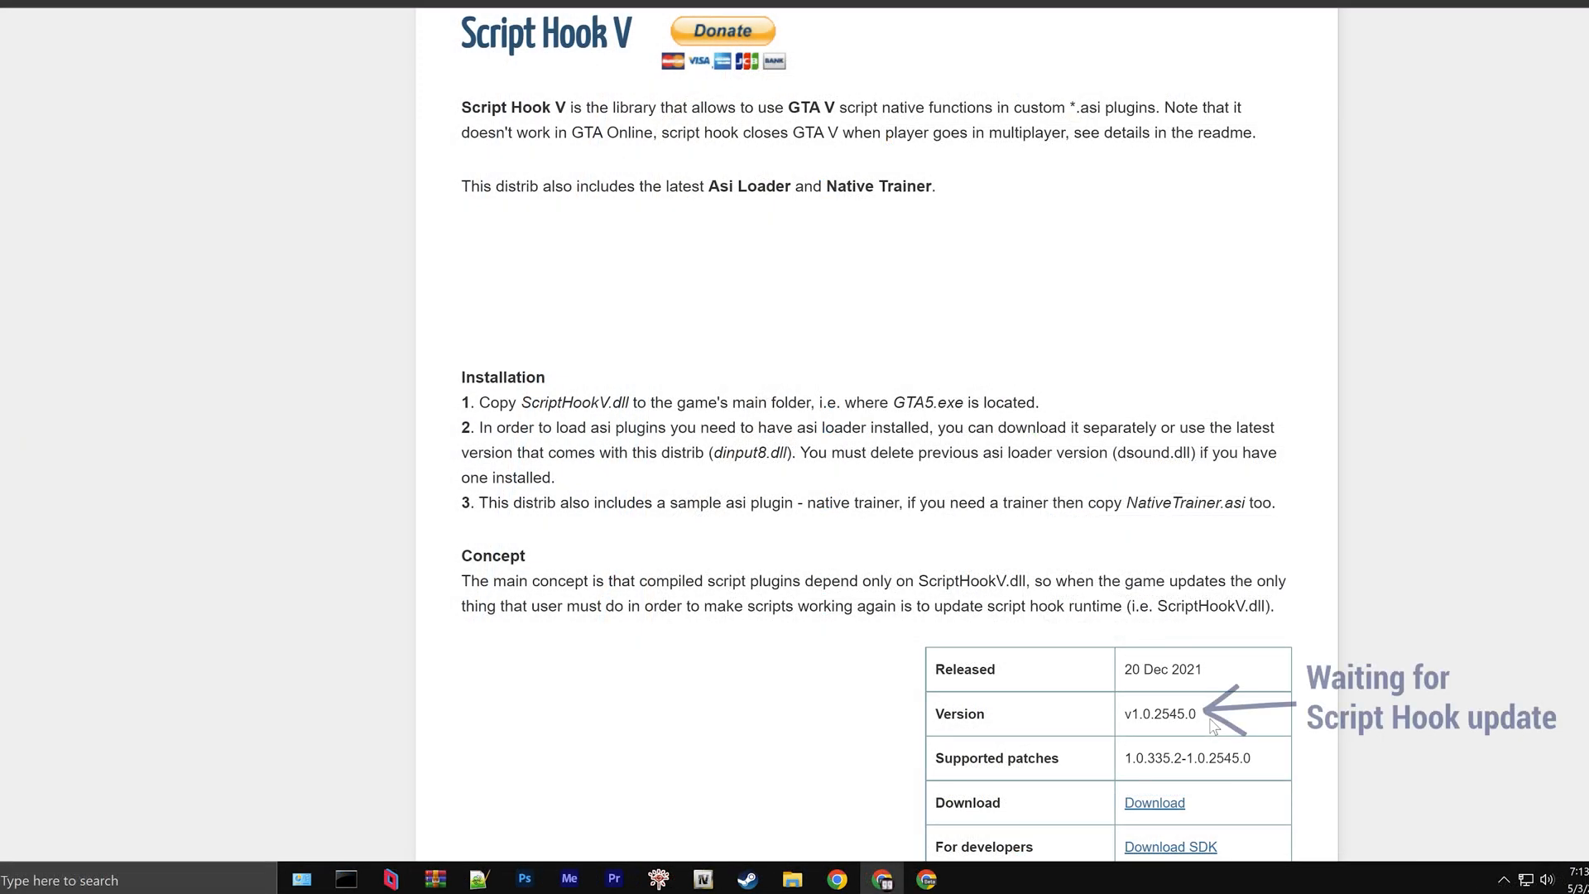
Select the Script Hook V site's listed version v1.0.2545.0
double_click(1155, 713)
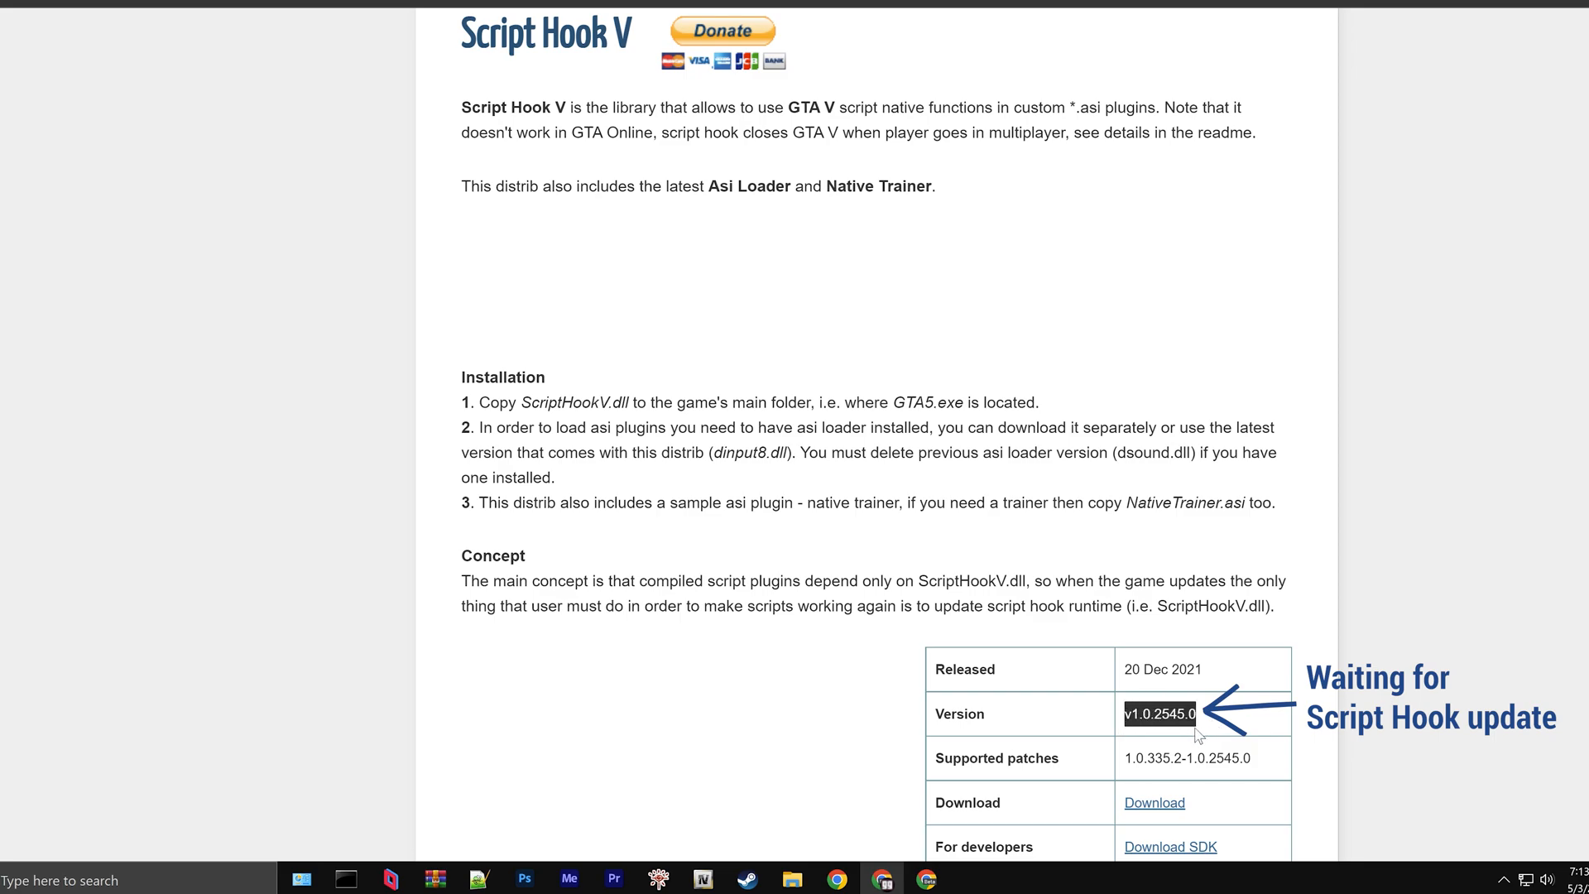
mouse_move(1205, 737)
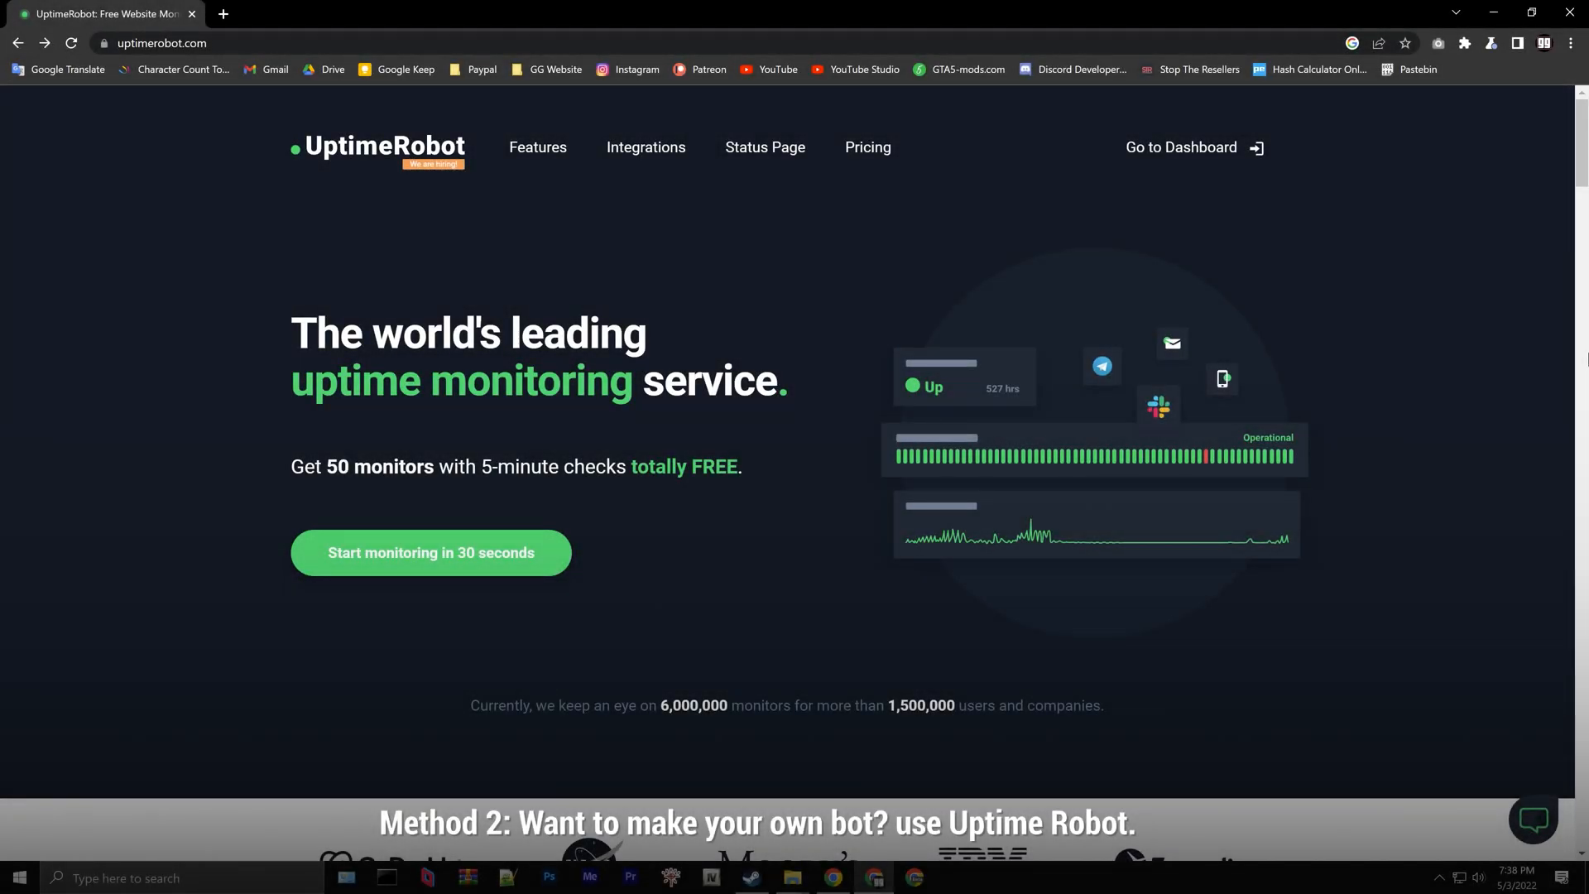
From the dashboard, add a Keyword-type monitor and start typing its name 'Waiting for Scr'
left_click(1181, 147)
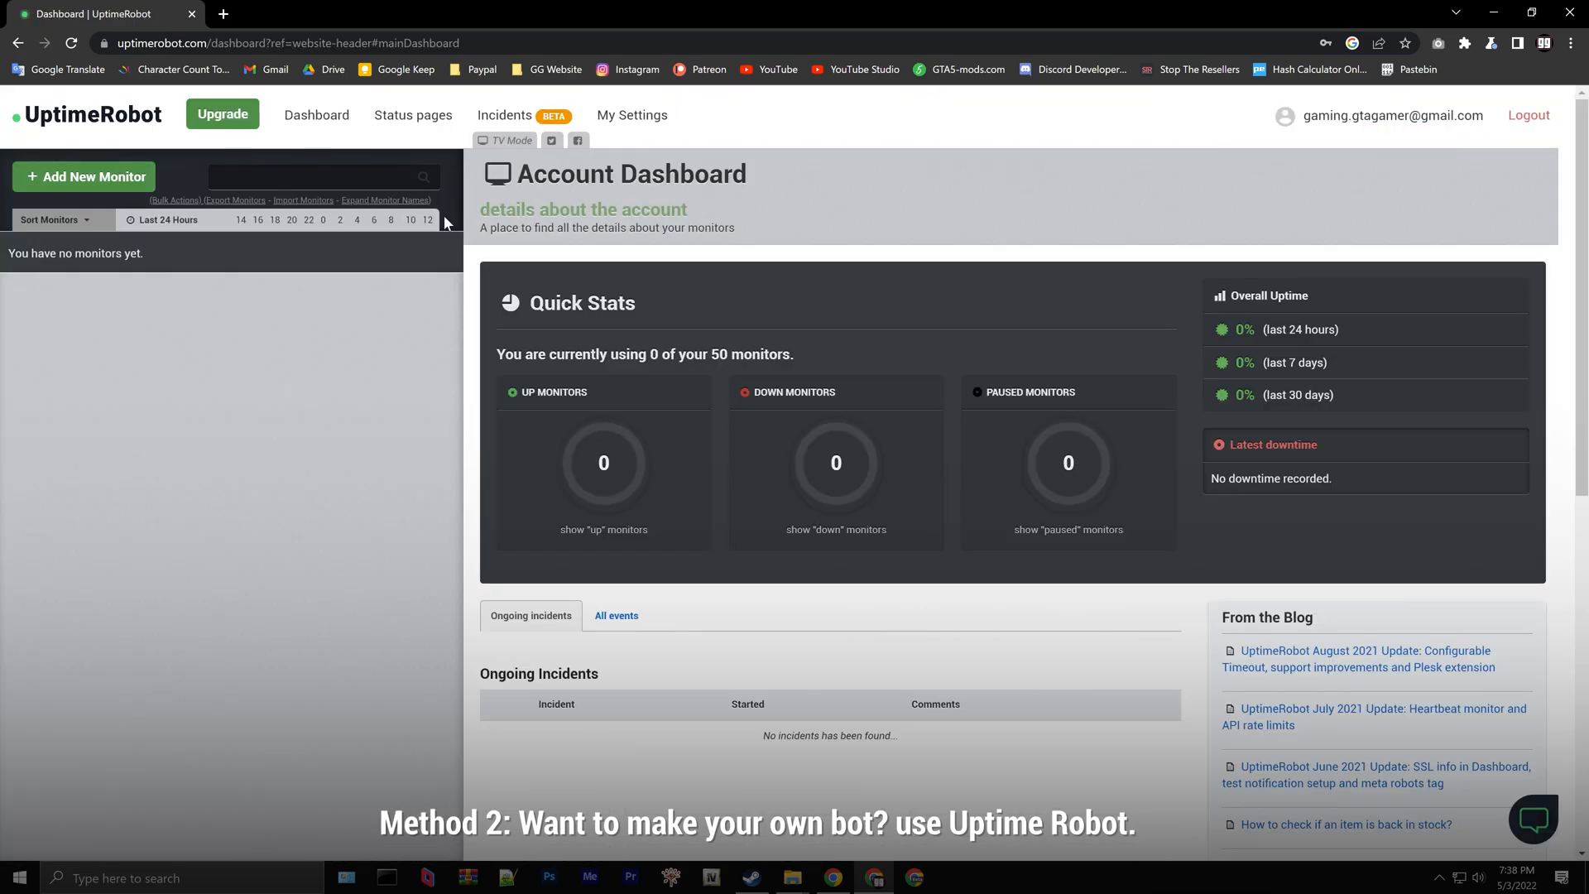
left_click(85, 176)
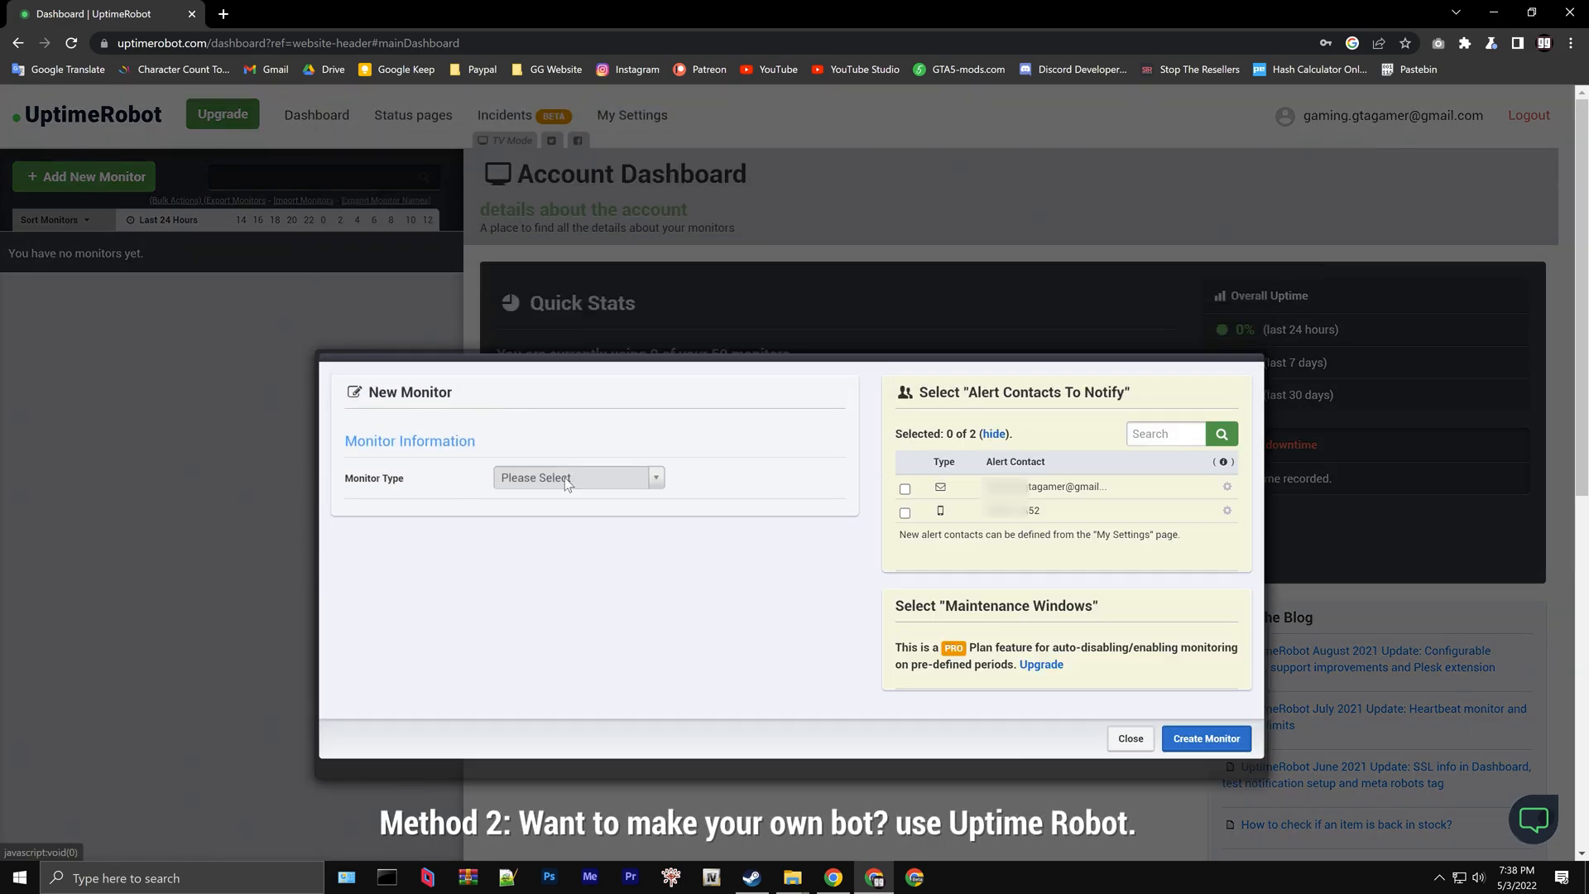
left_click(573, 477)
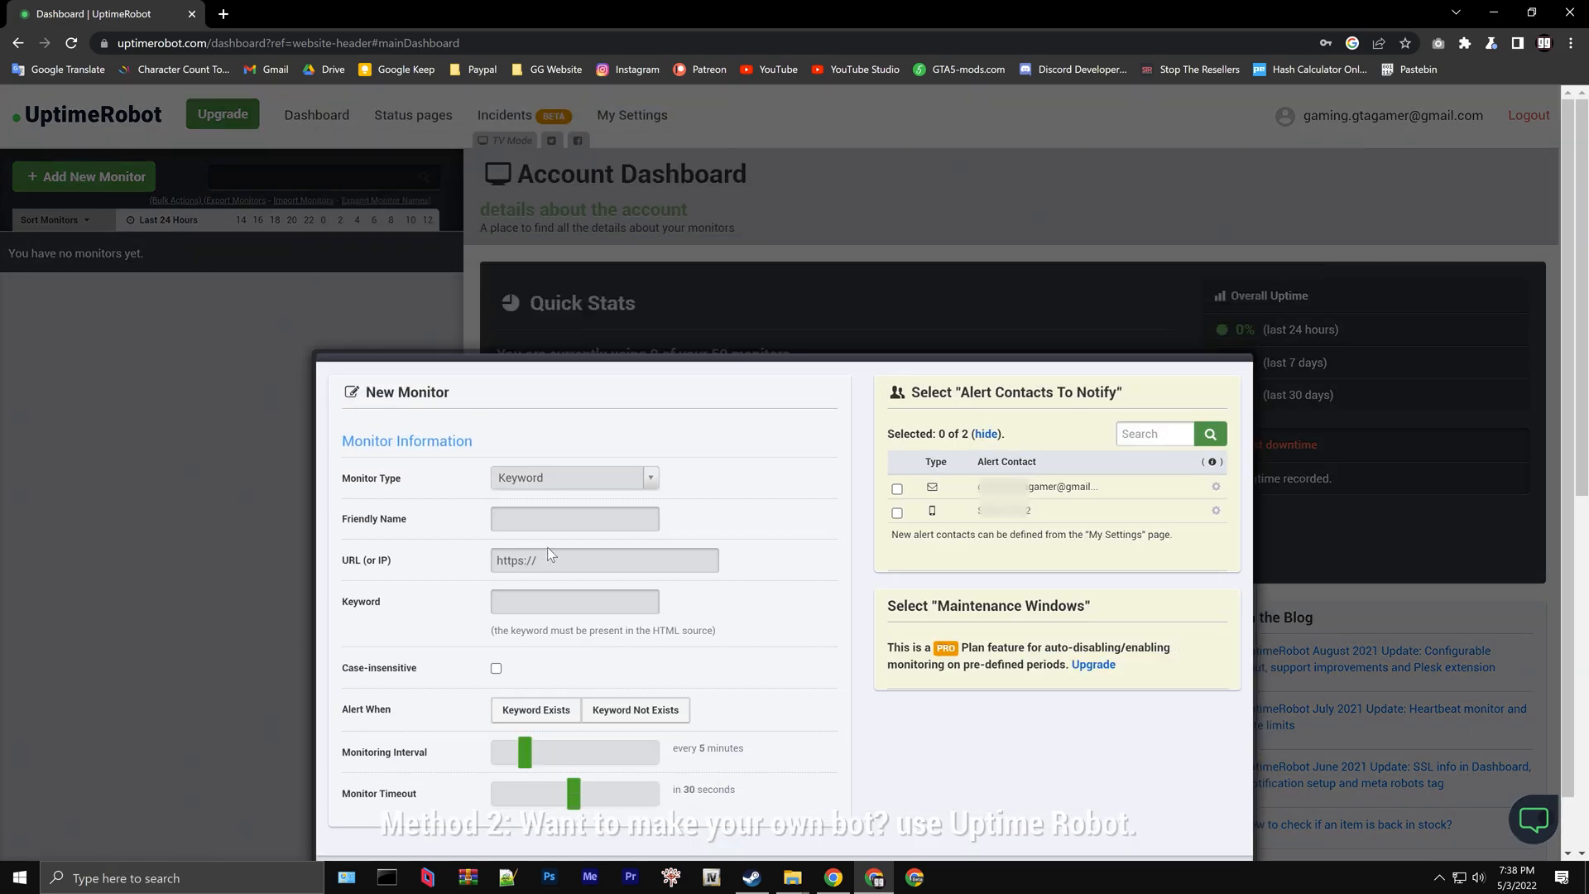
type("Waiting for Scr")
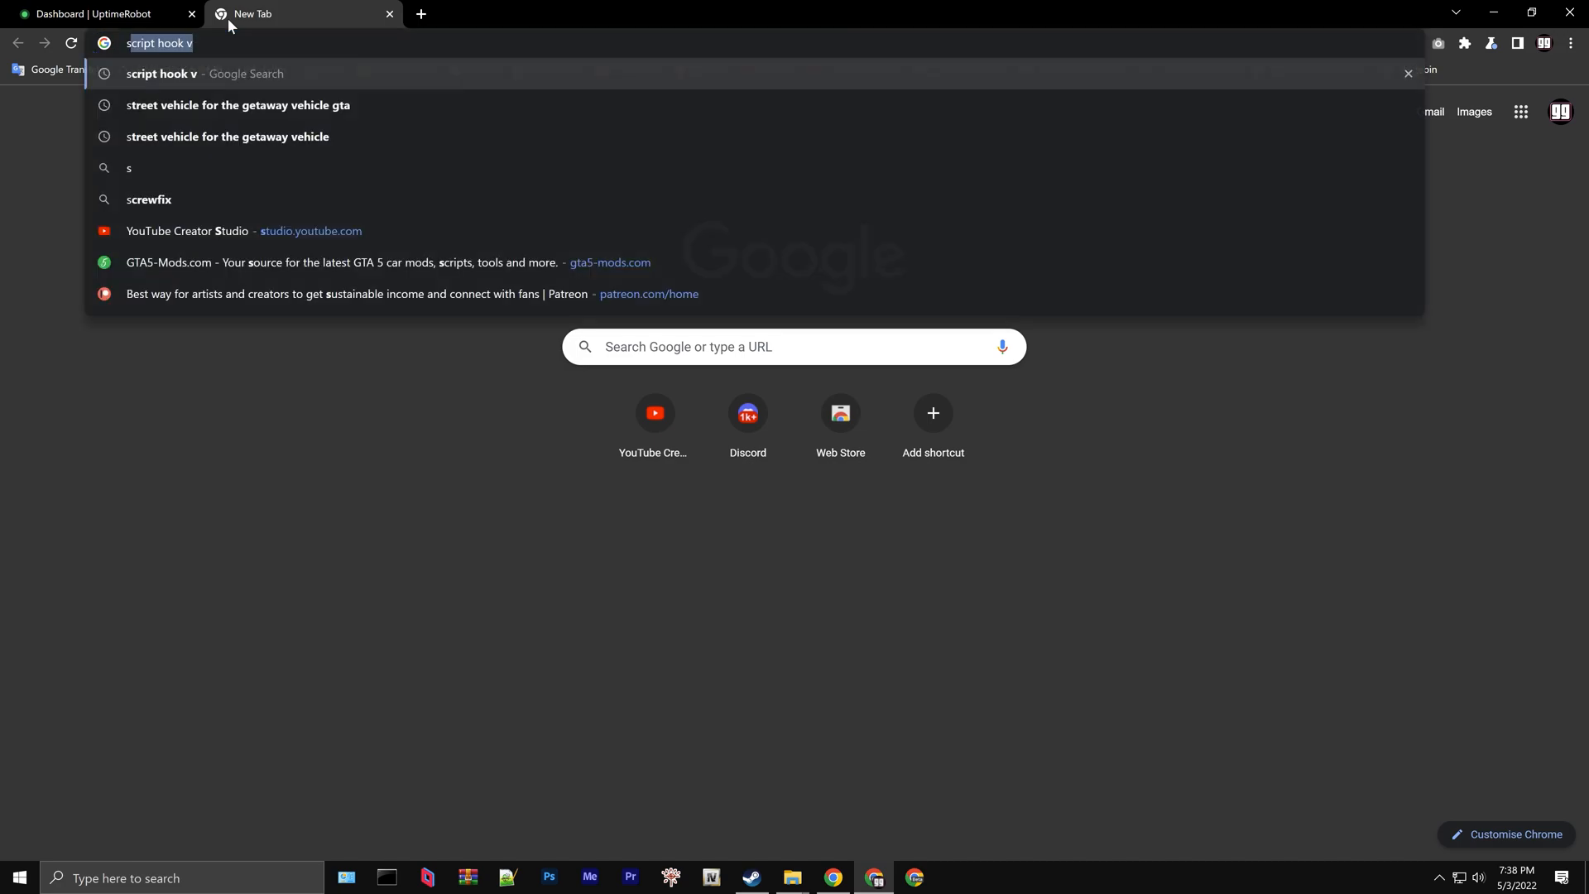
Search script hook v, open the dev-c.com Script Hook V page, and select its URL
key("Return")
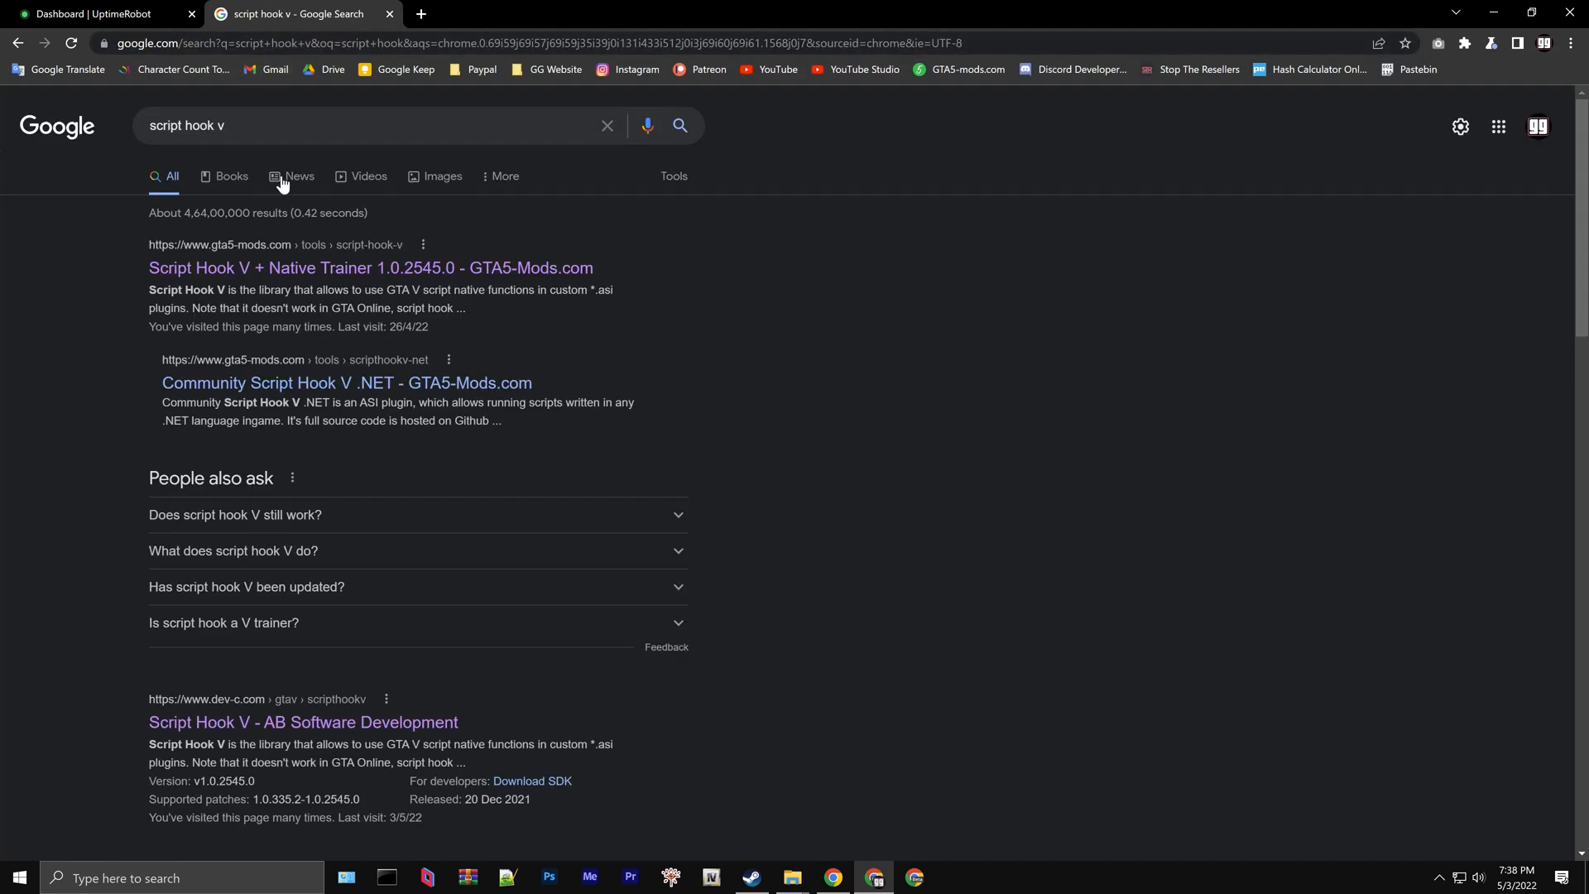
left_click(302, 722)
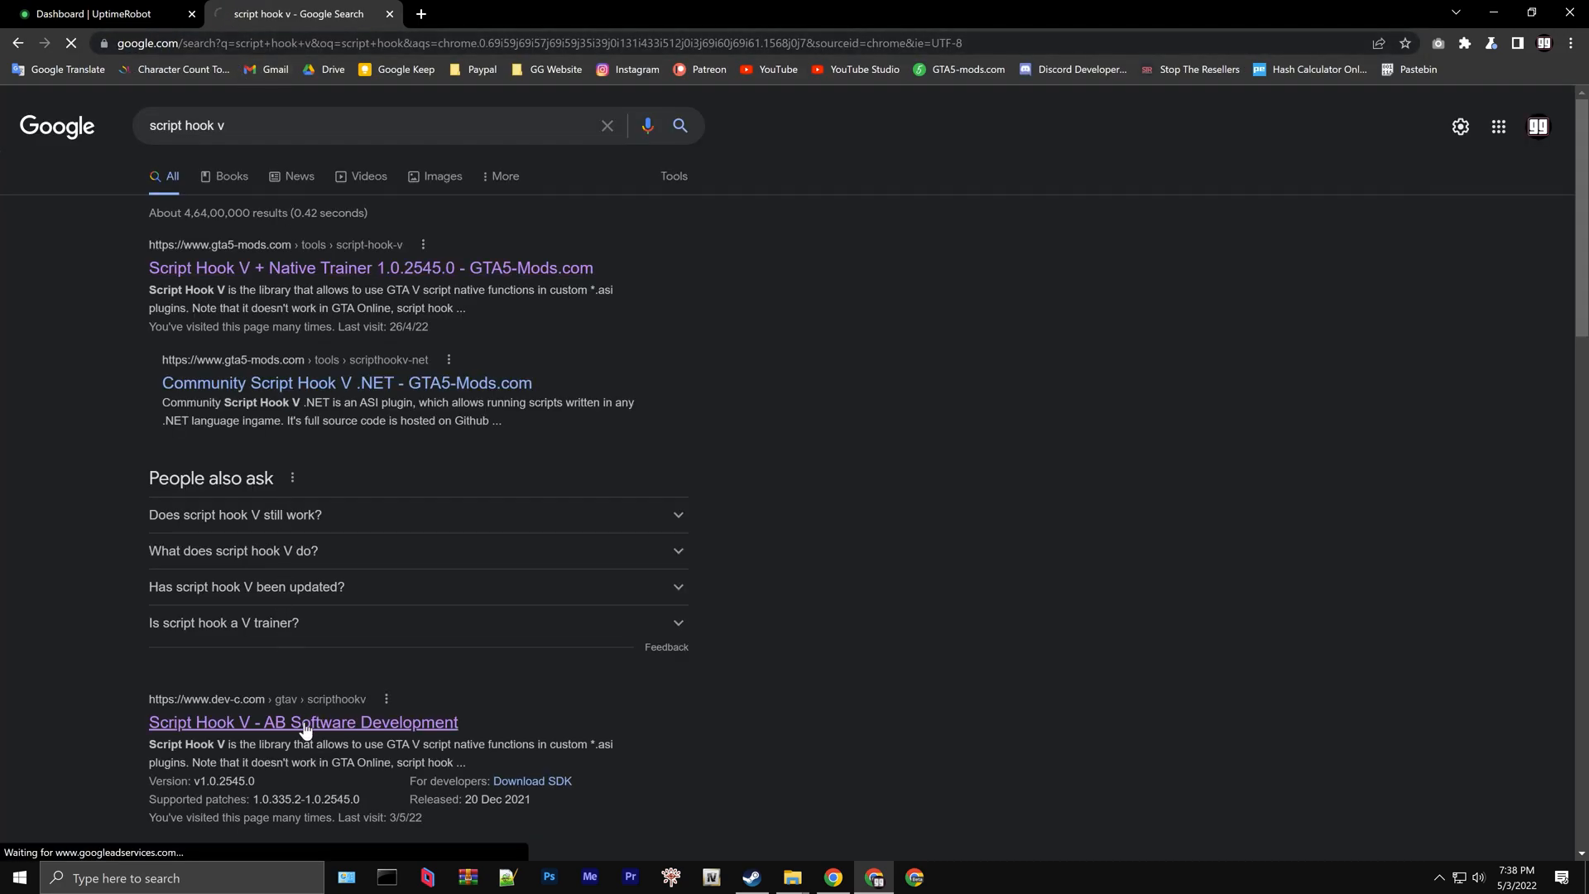
left_click(302, 722)
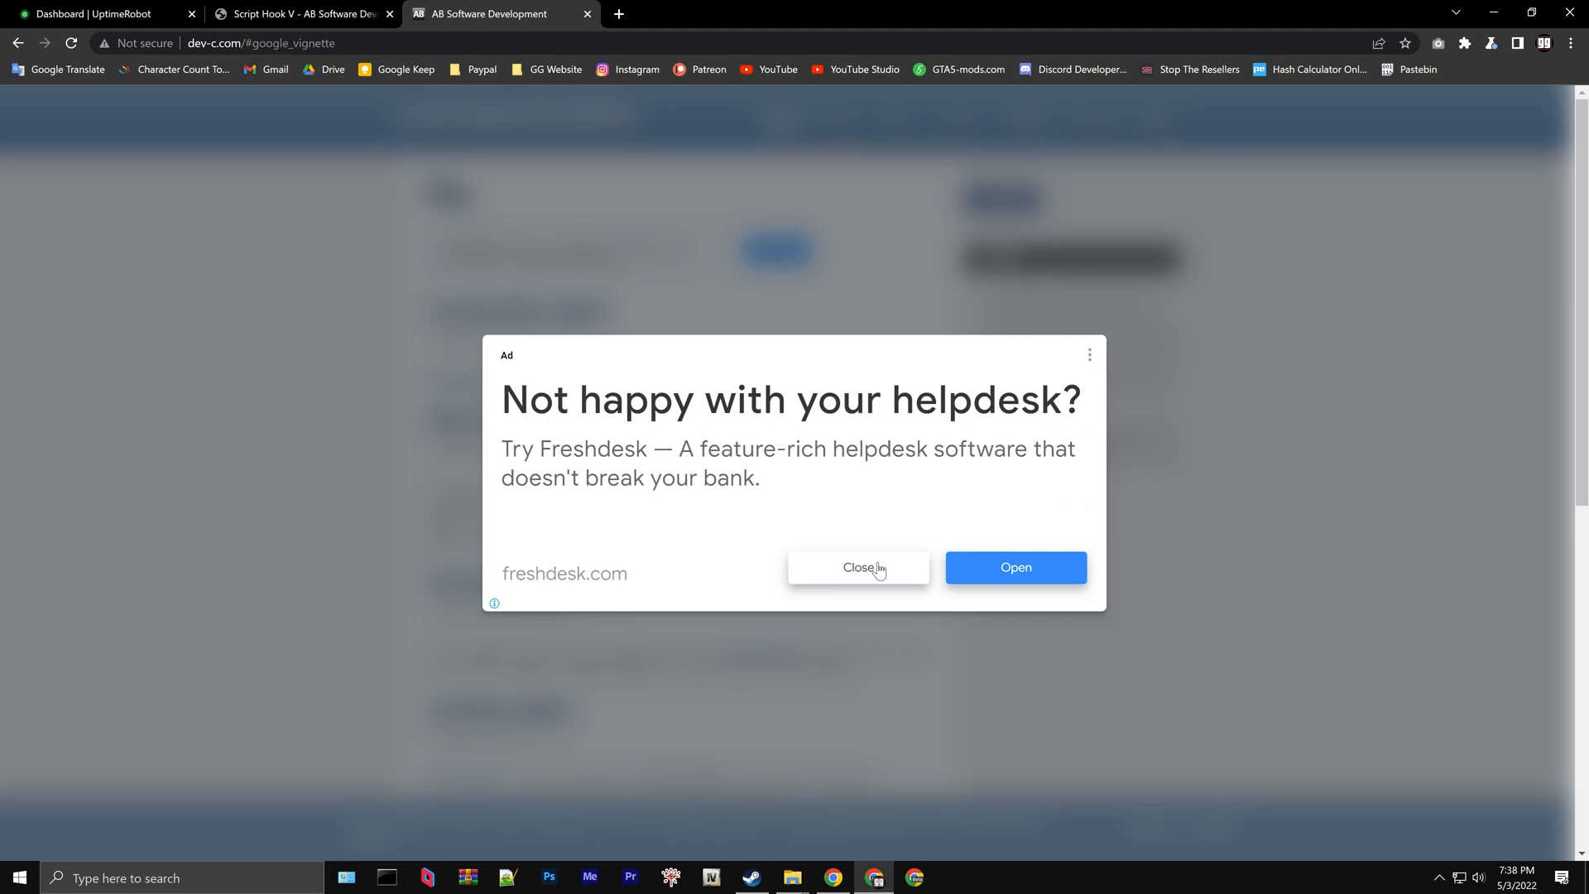
left_click(858, 568)
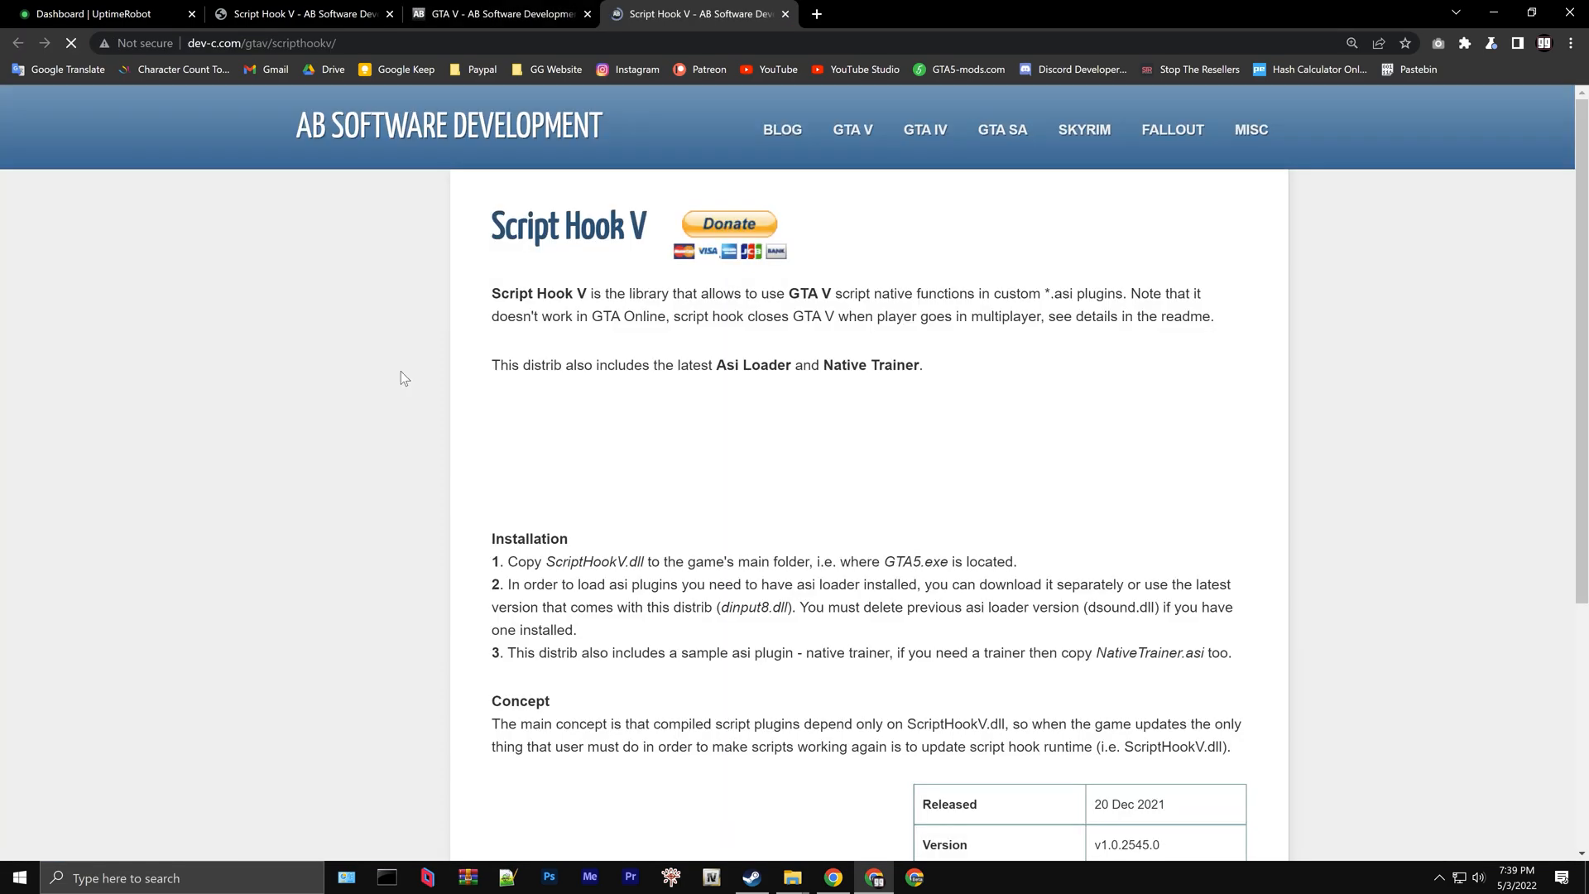
scroll("down", 3)
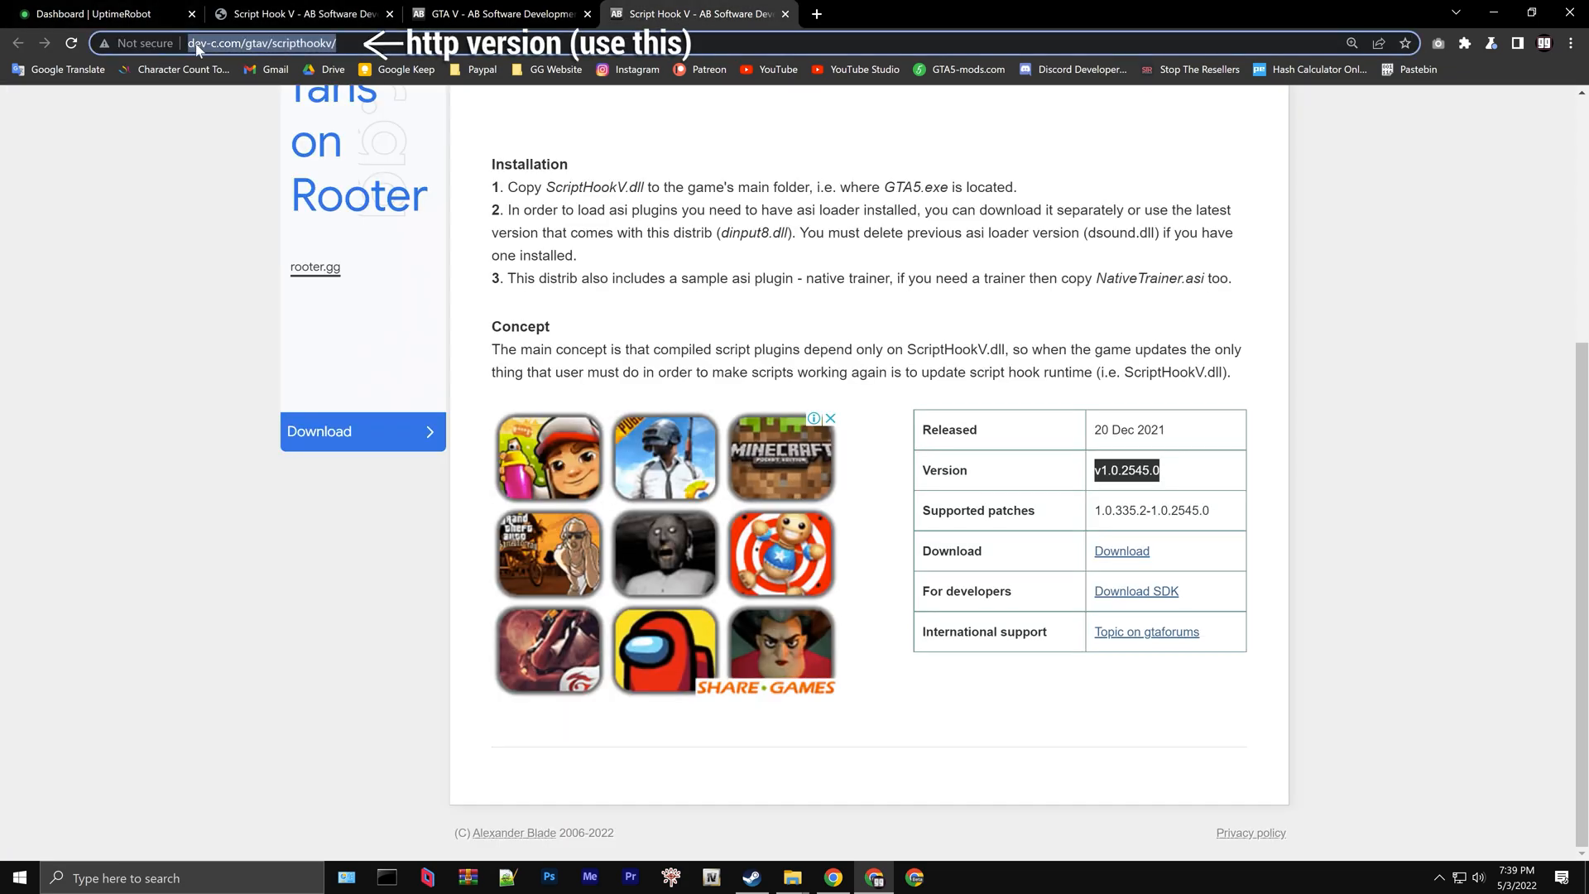
left_click(262, 42)
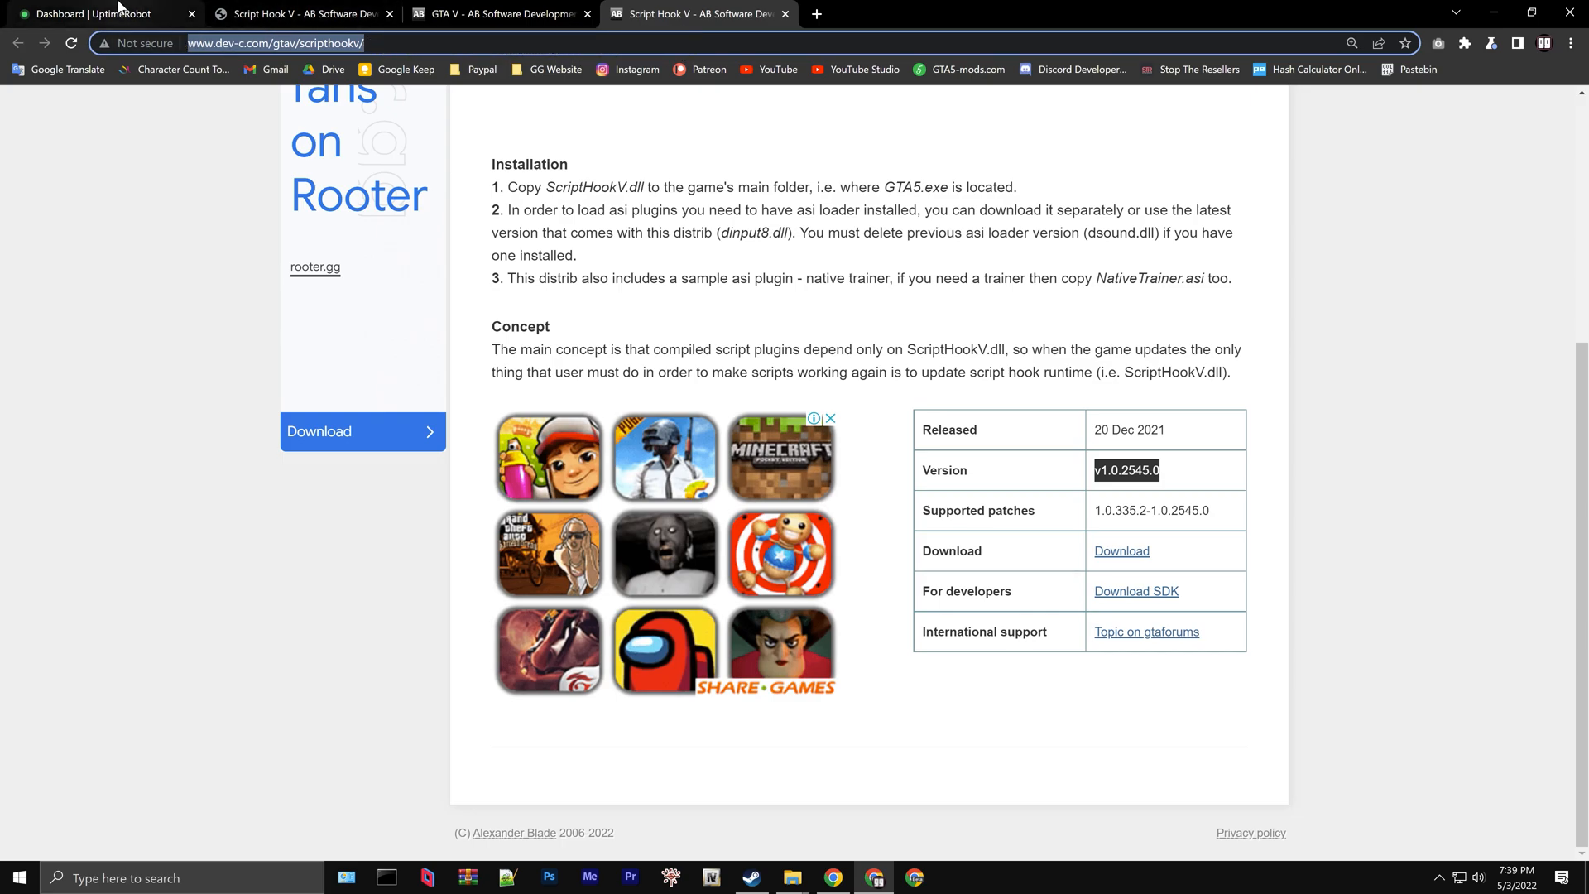
left_click(101, 14)
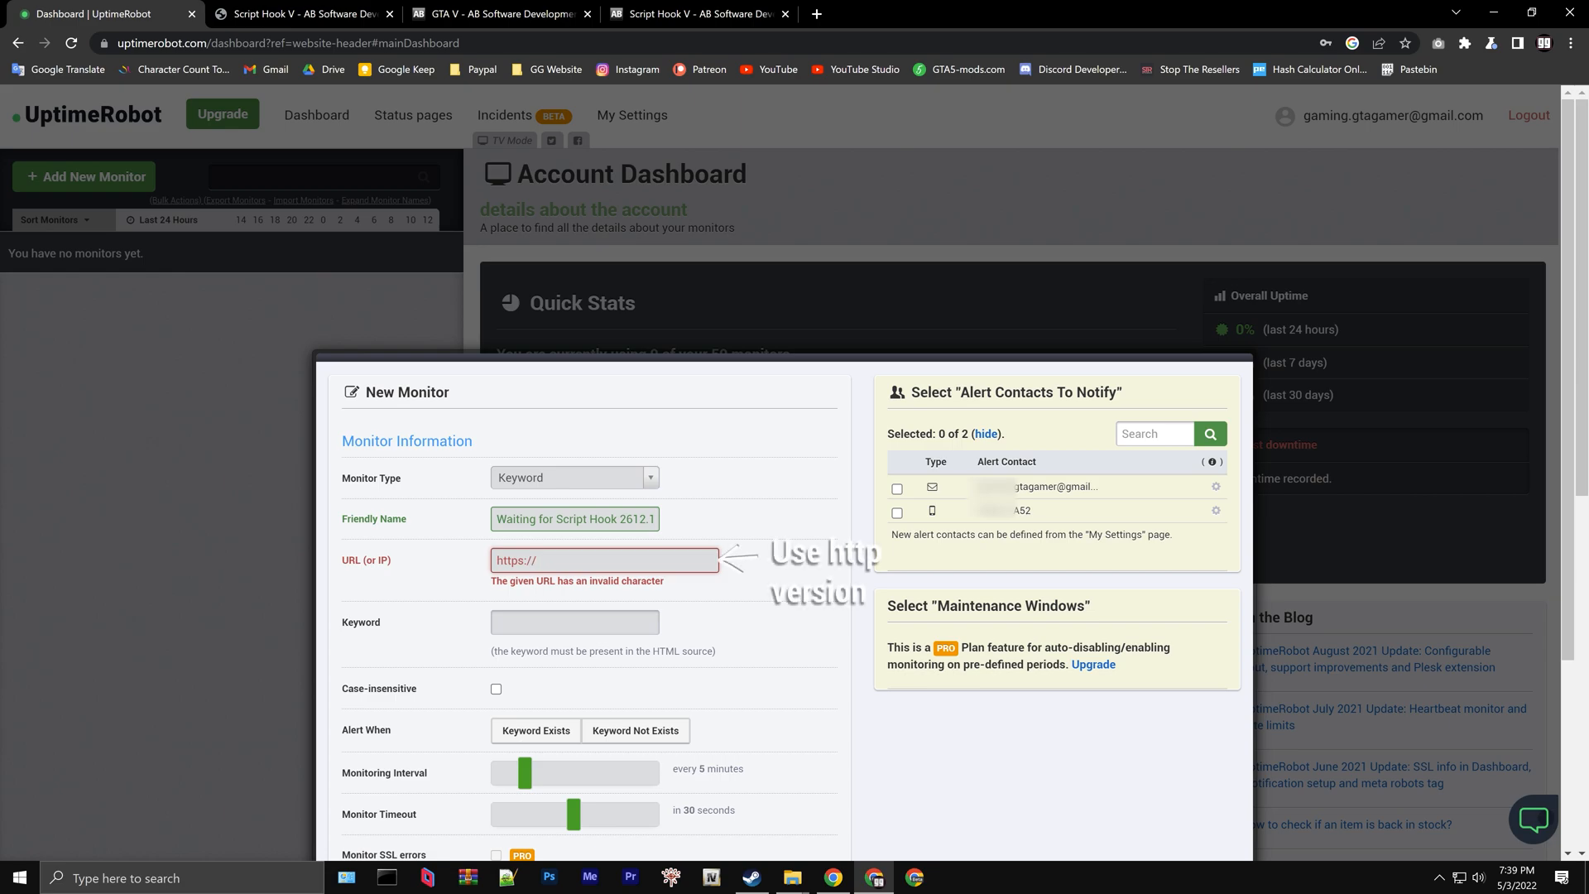
type("http://www.dev-c.com/gtav/scripthookv/")
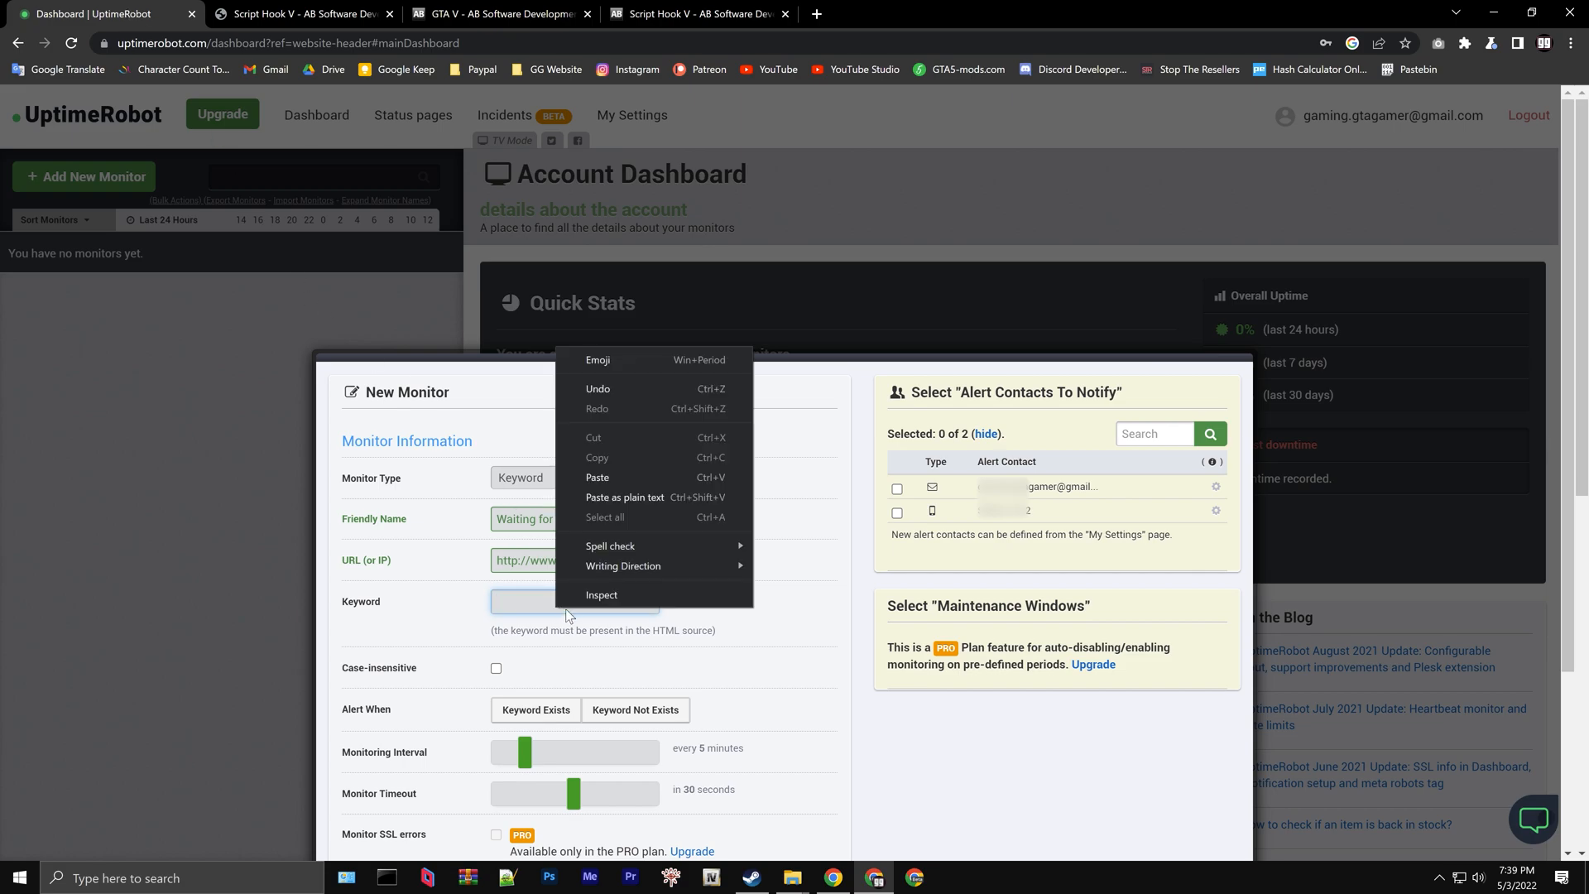
left_click(597, 477)
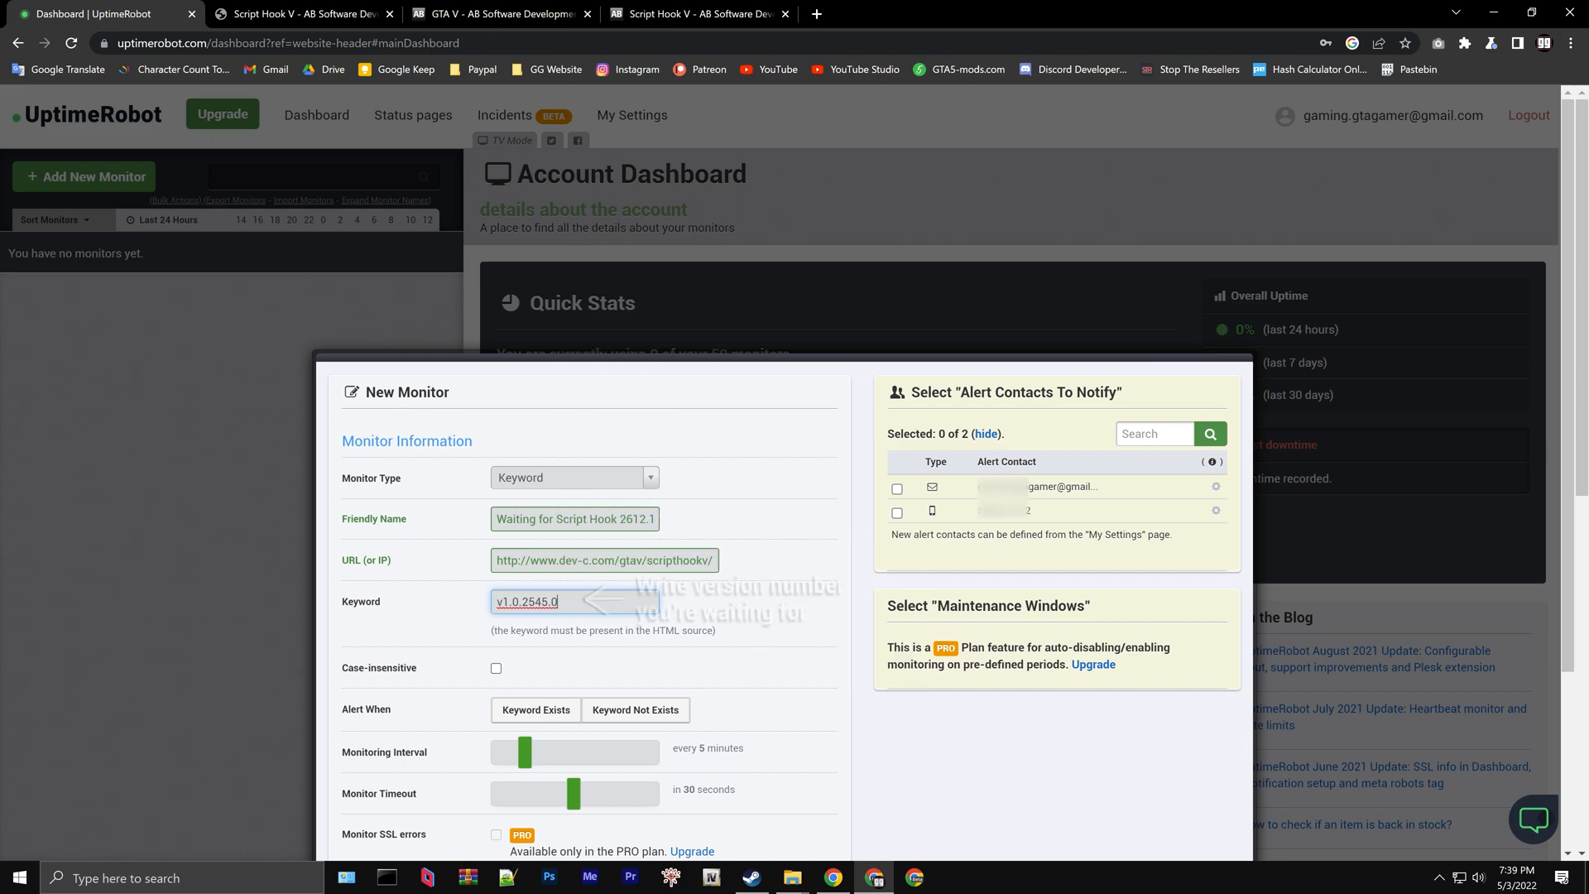
type("v1.0.2612")
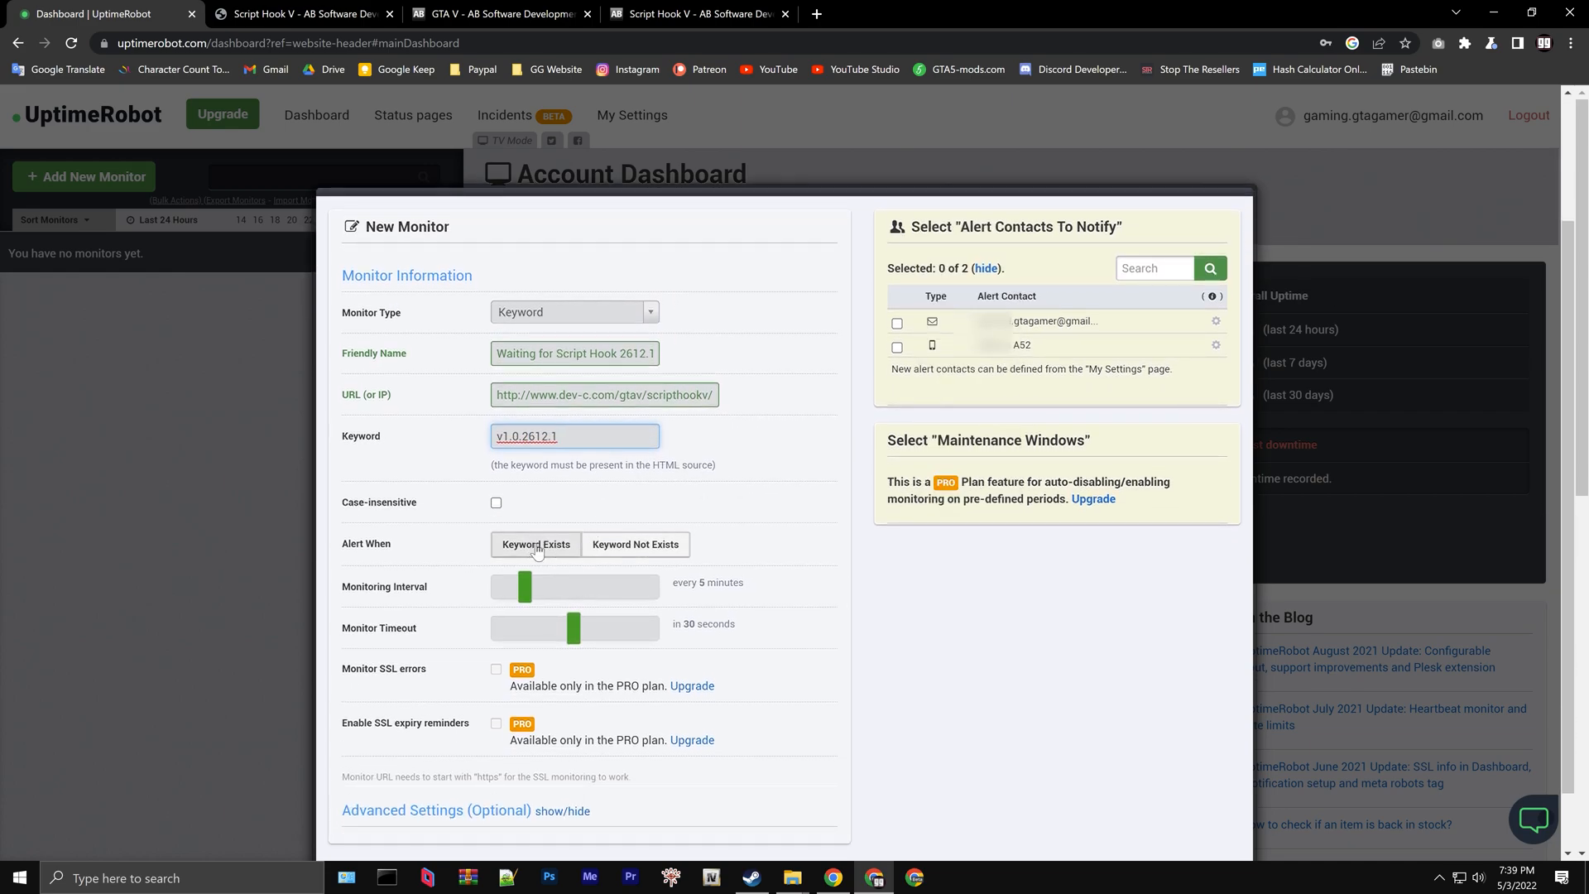
left_click(536, 545)
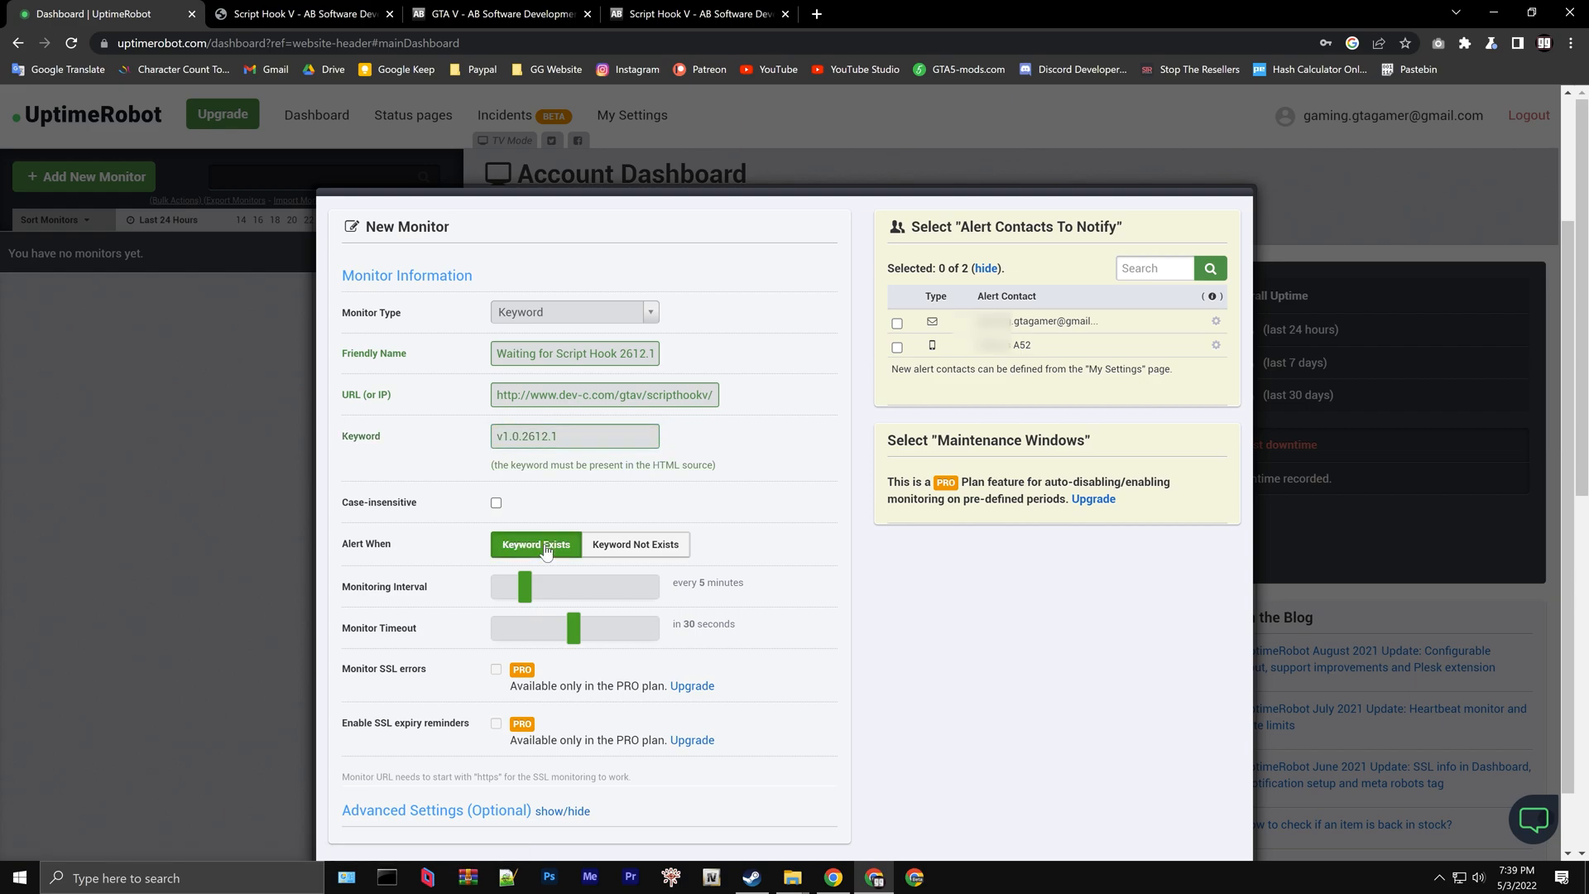
mouse_move(591, 633)
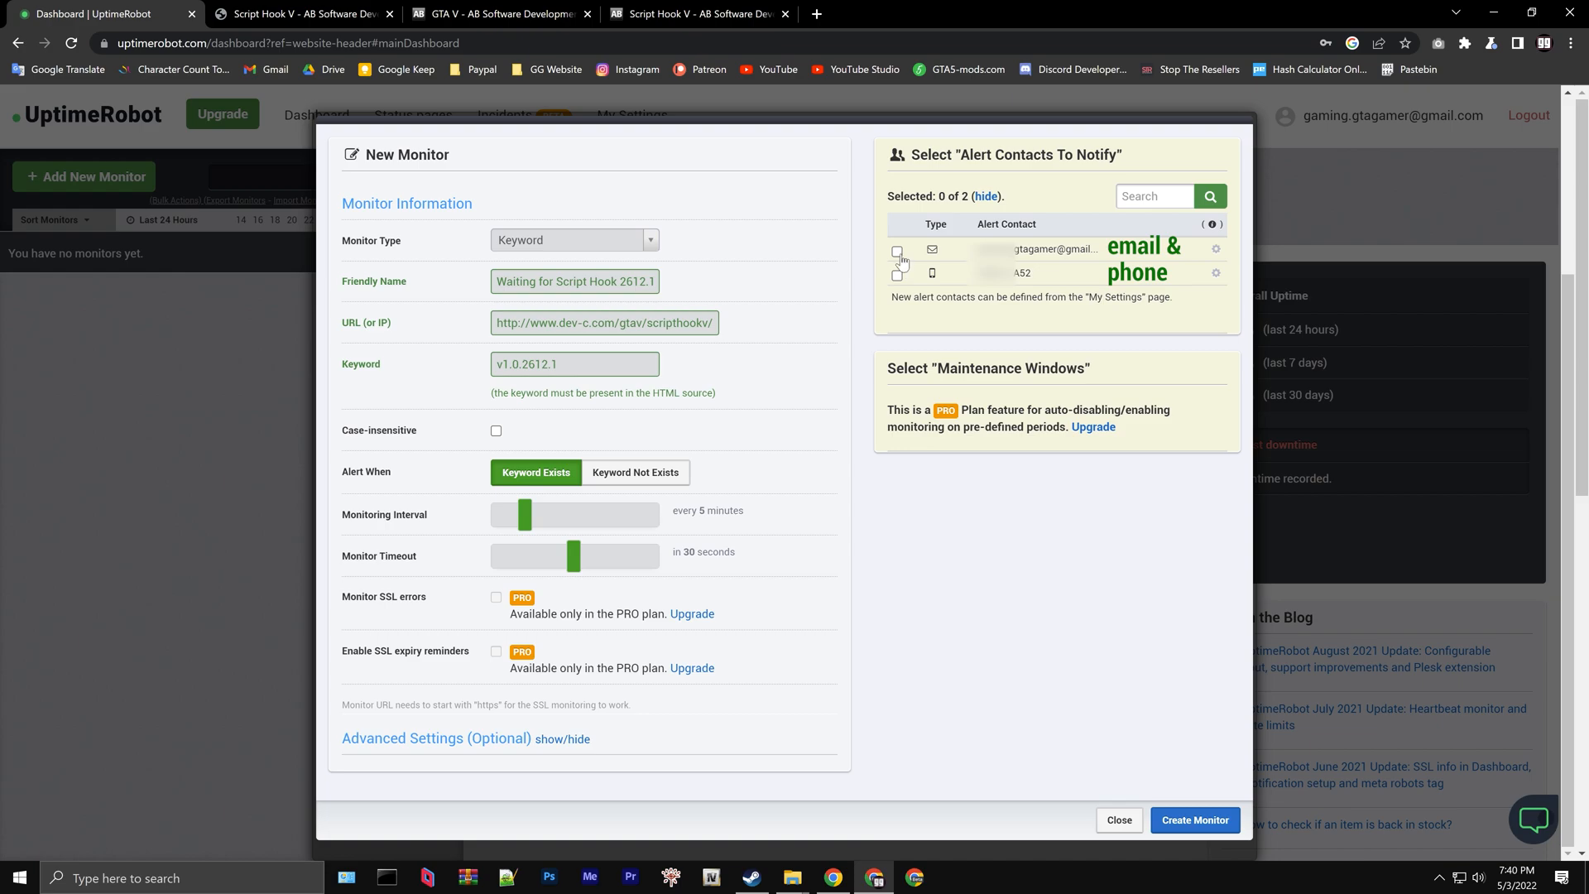
Tick the email alert contact and save the 'Waiting for Script Hook 2612.1' monitor
left_click(895, 275)
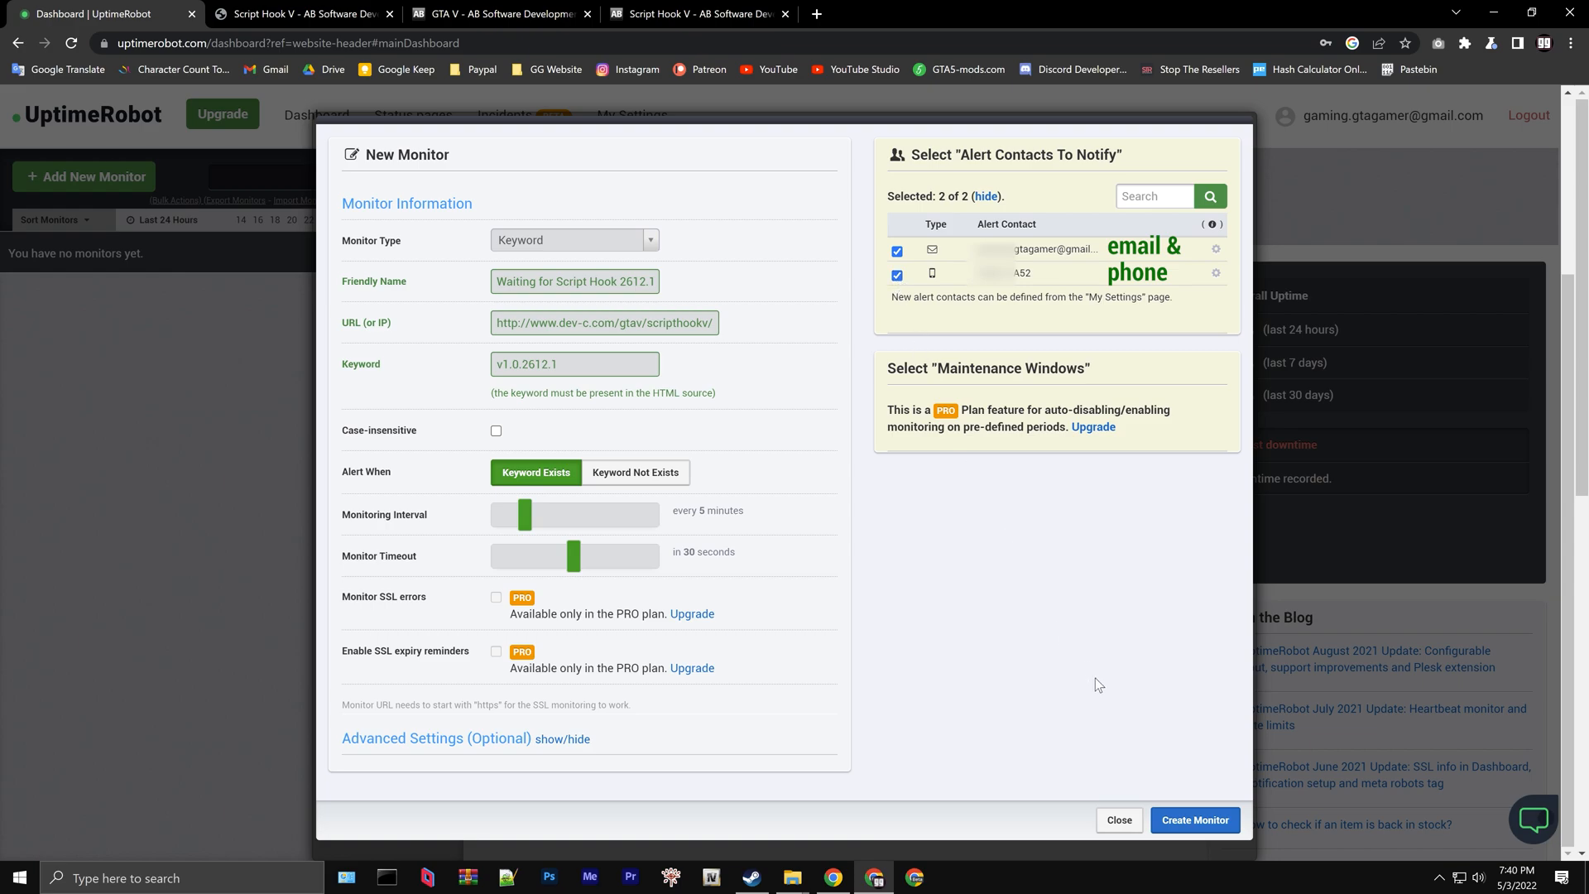
left_click(1193, 820)
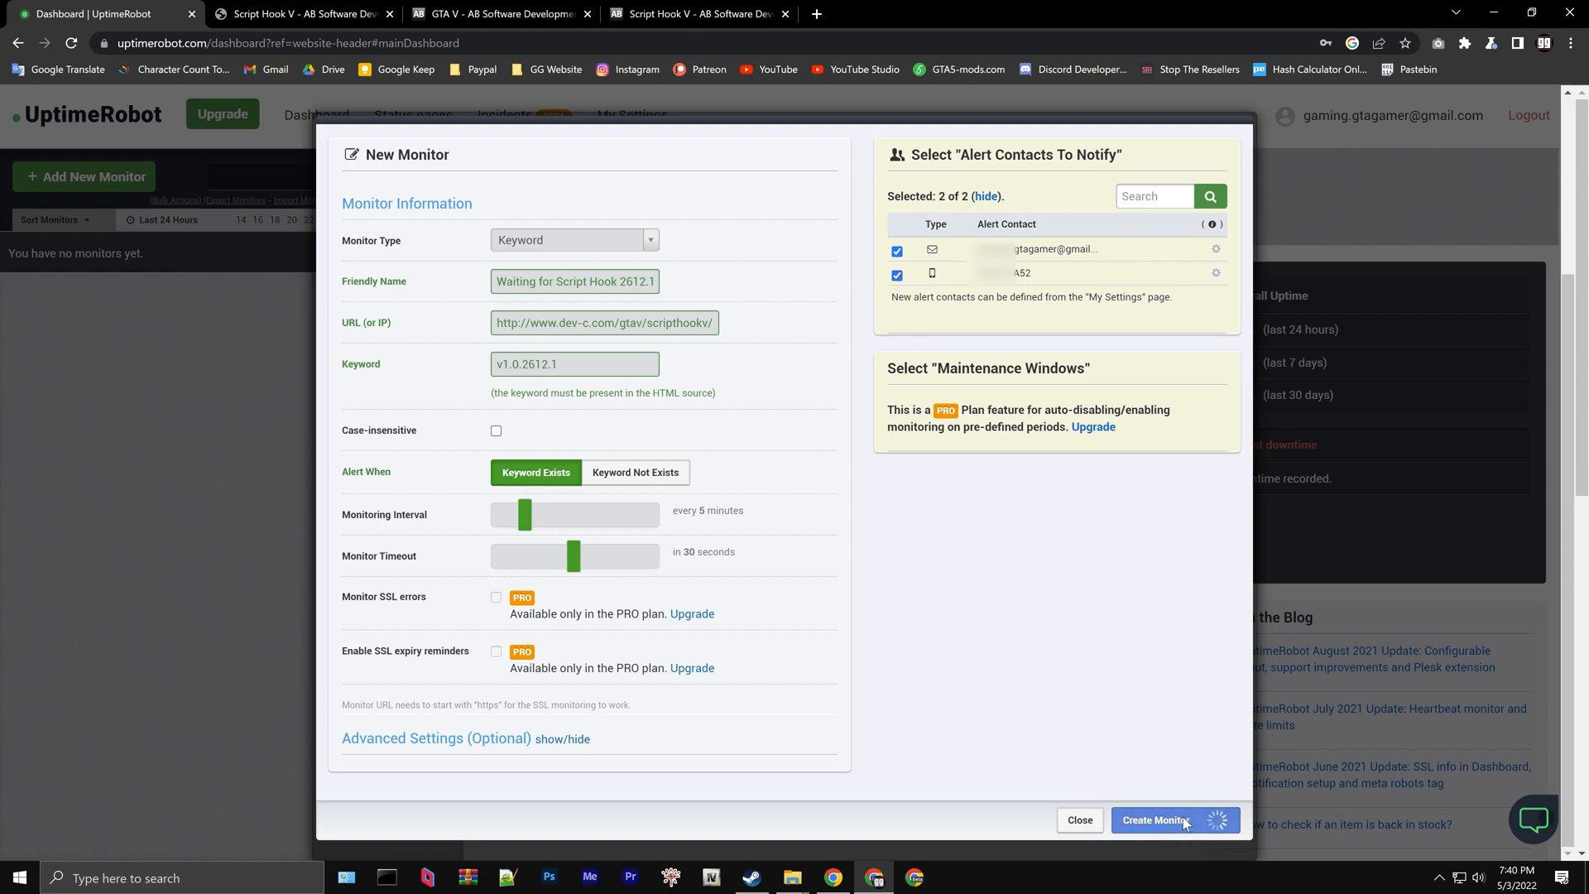
left_click(1156, 820)
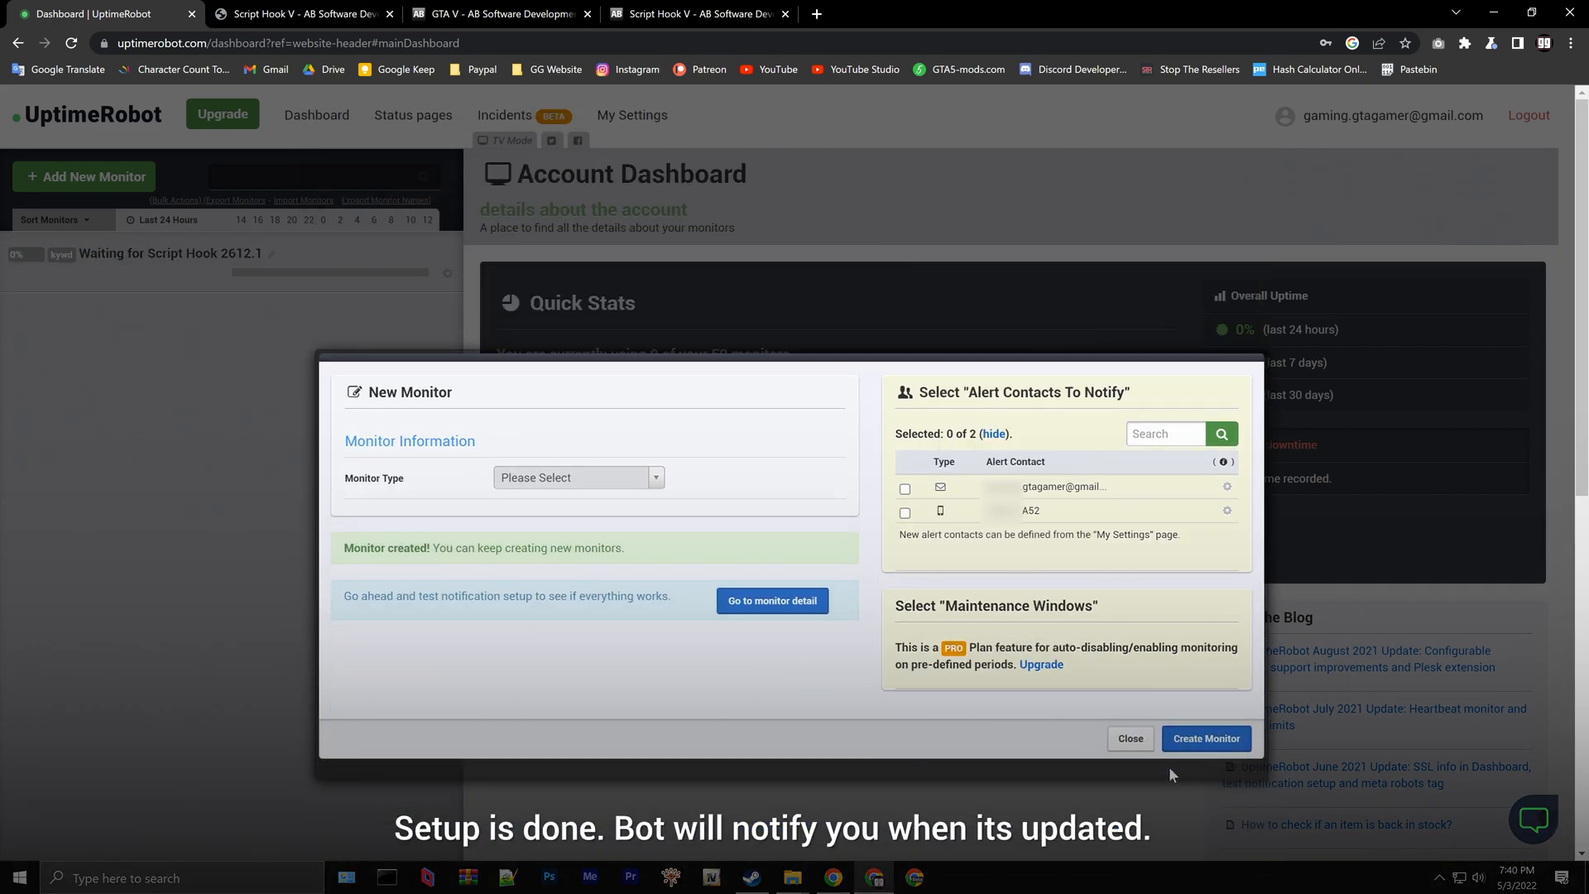
mouse_move(1160, 761)
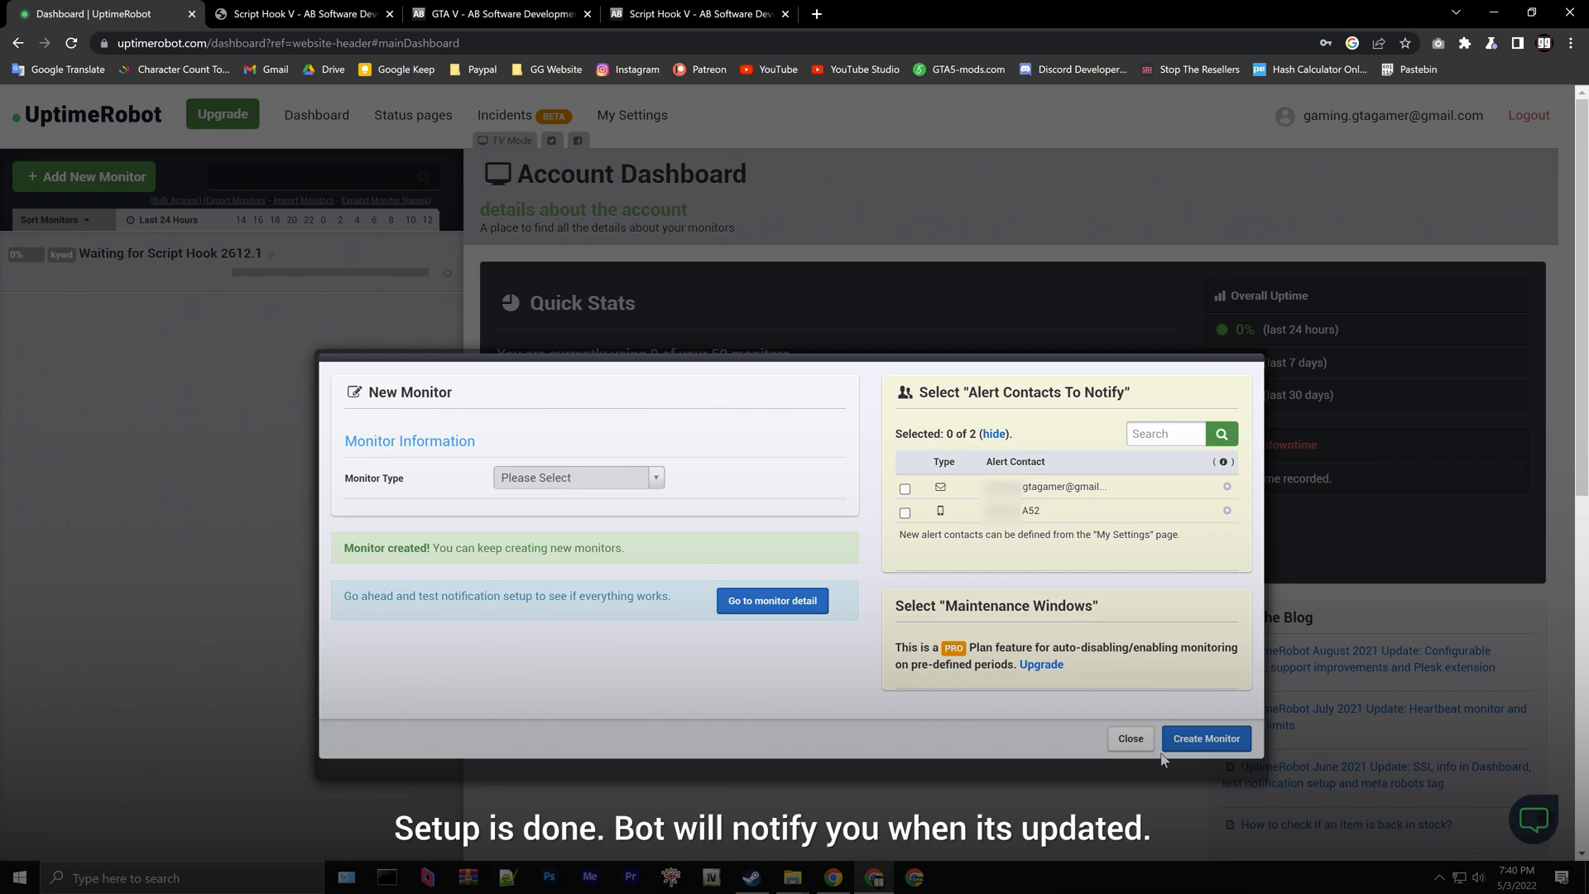
mouse_move(1131, 737)
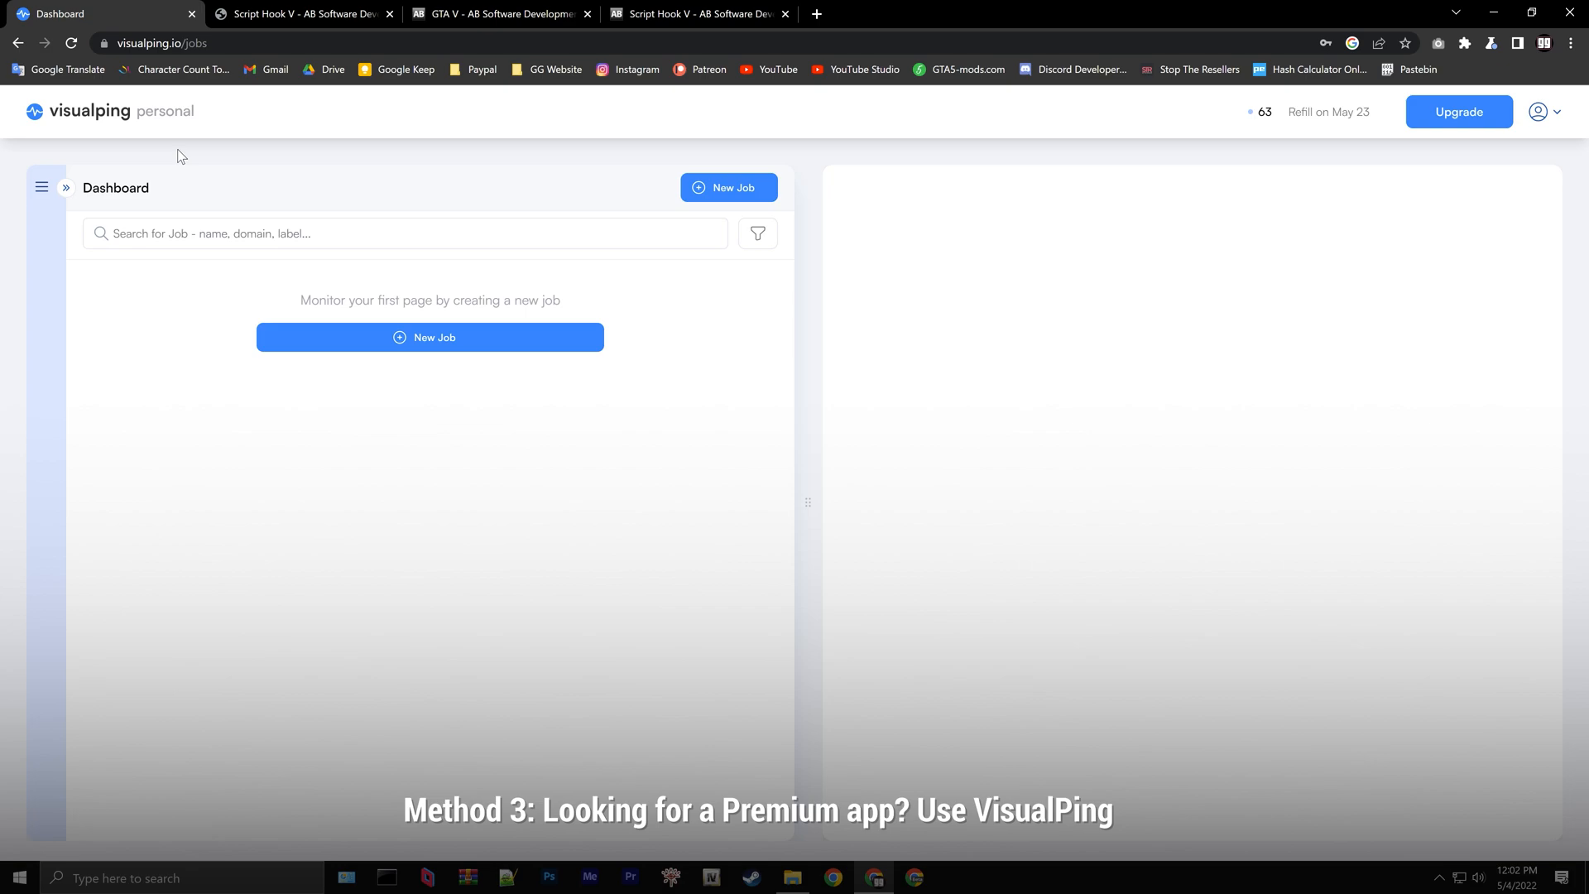
left_click(727, 188)
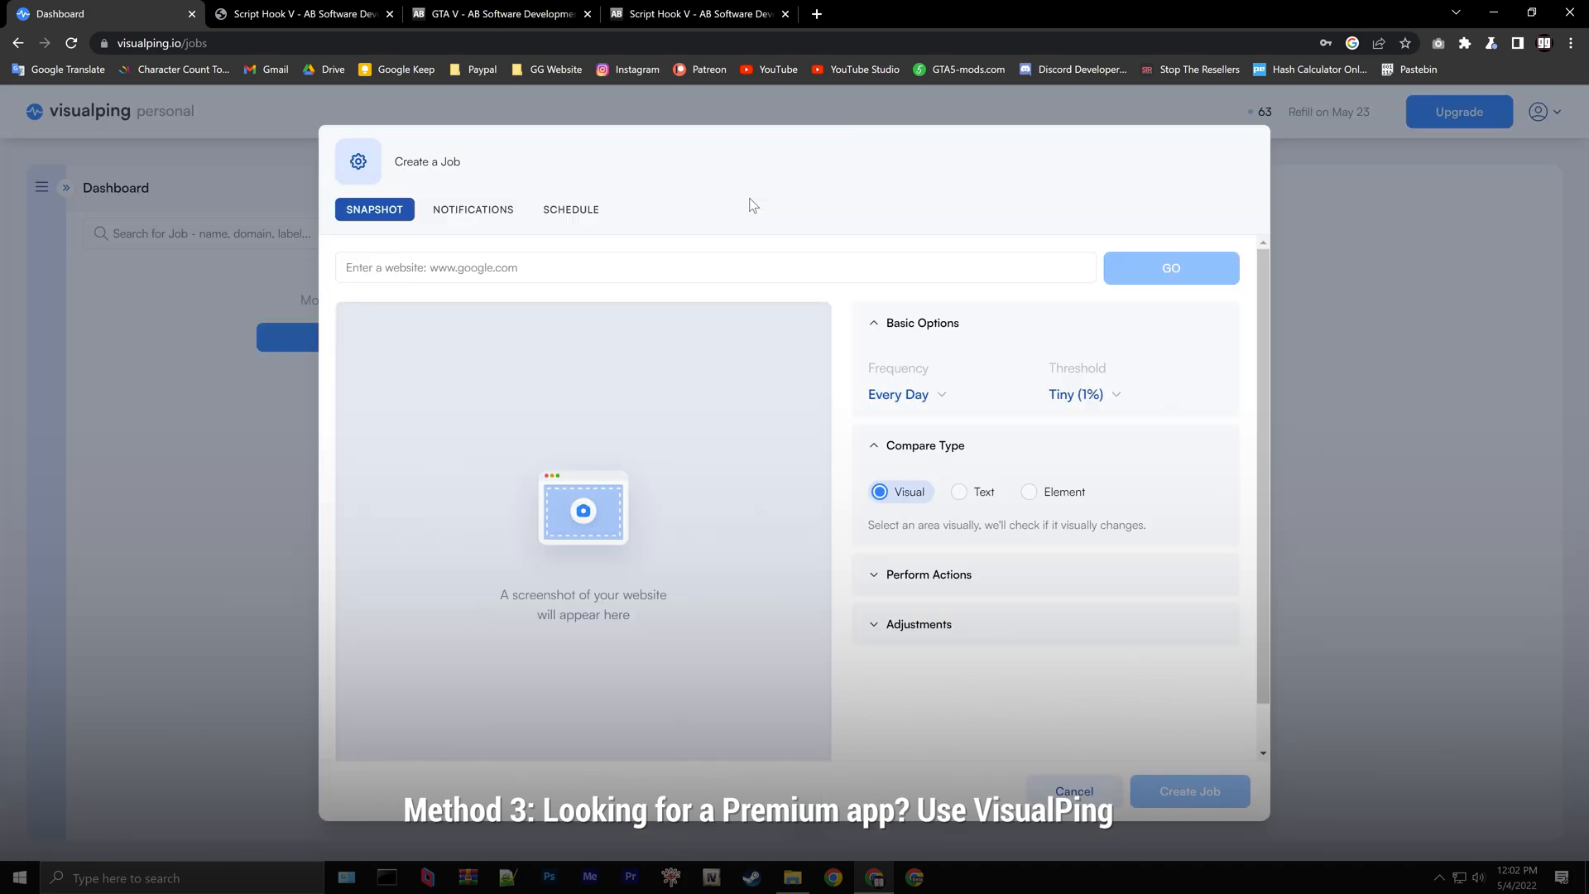
right_click(516, 272)
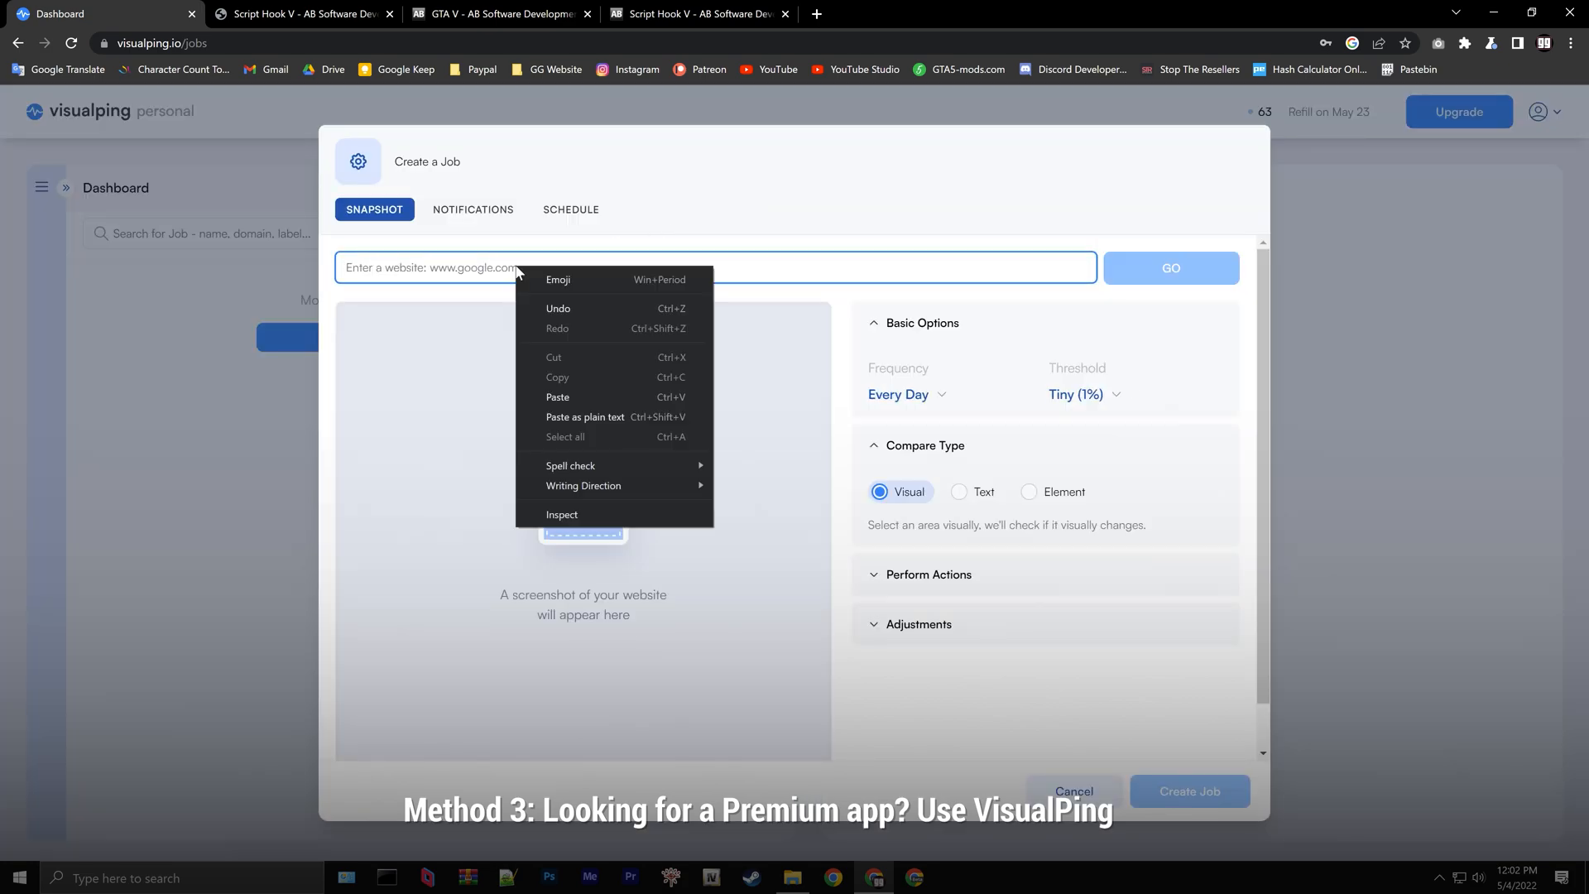
left_click(557, 397)
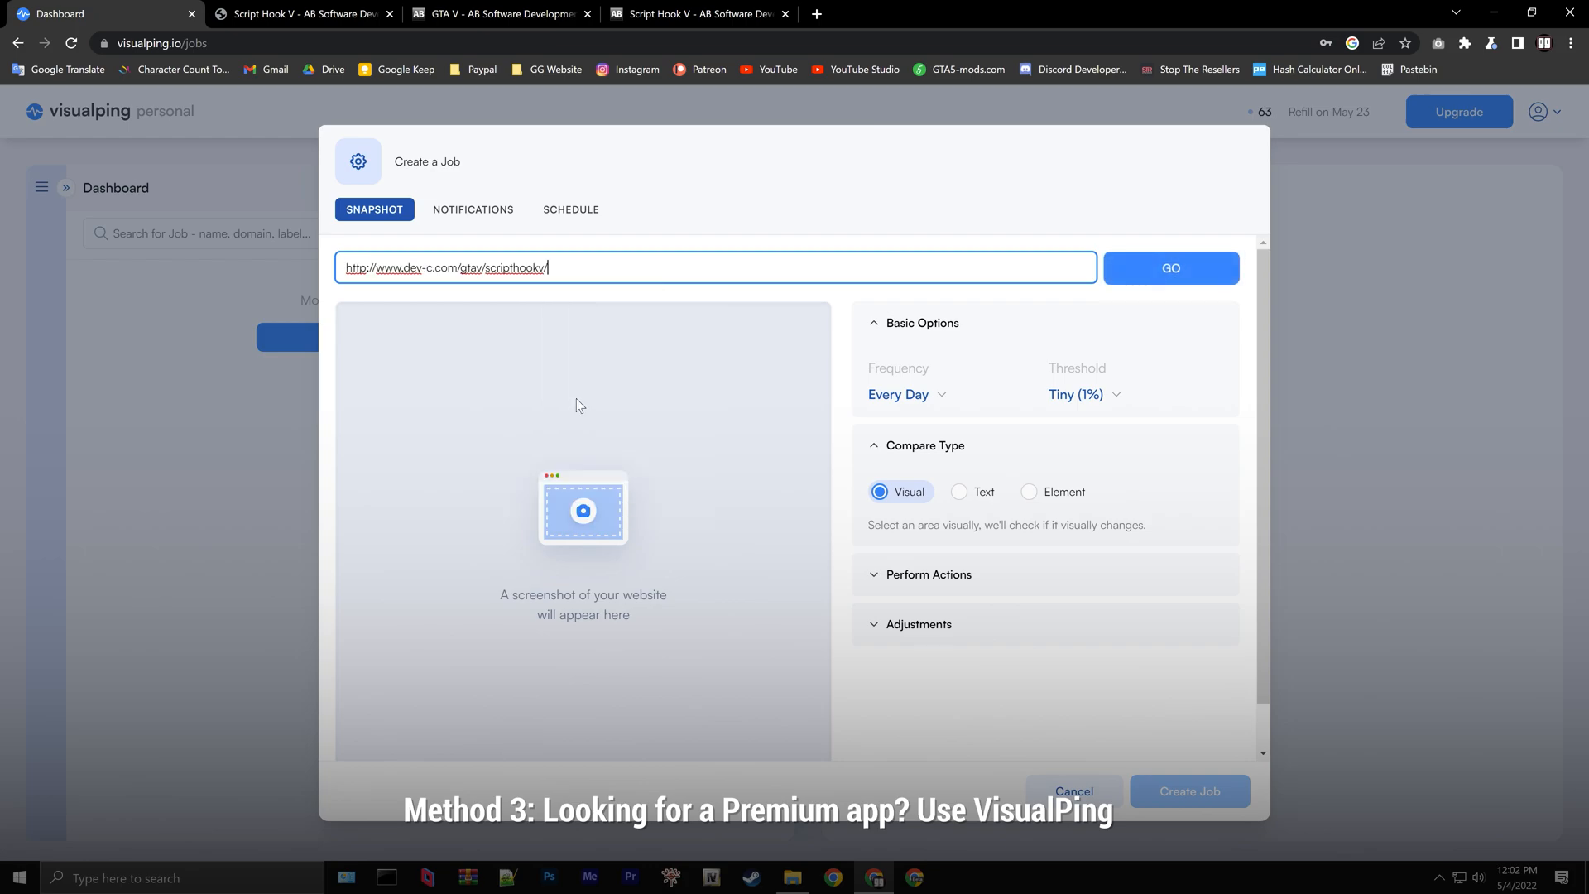
left_click(1169, 268)
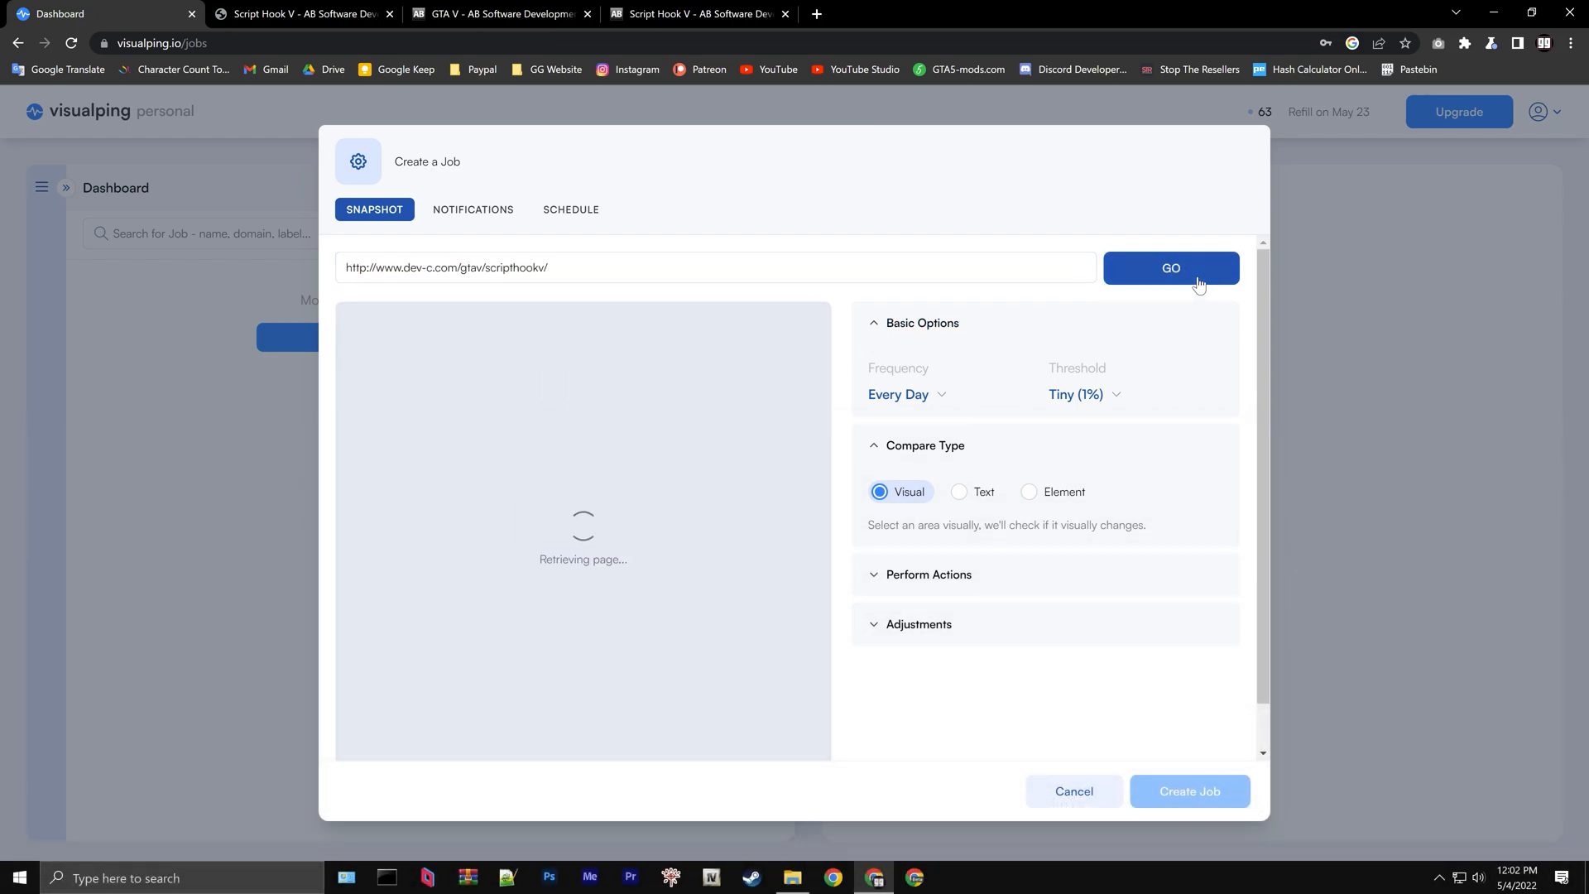
left_click(1170, 268)
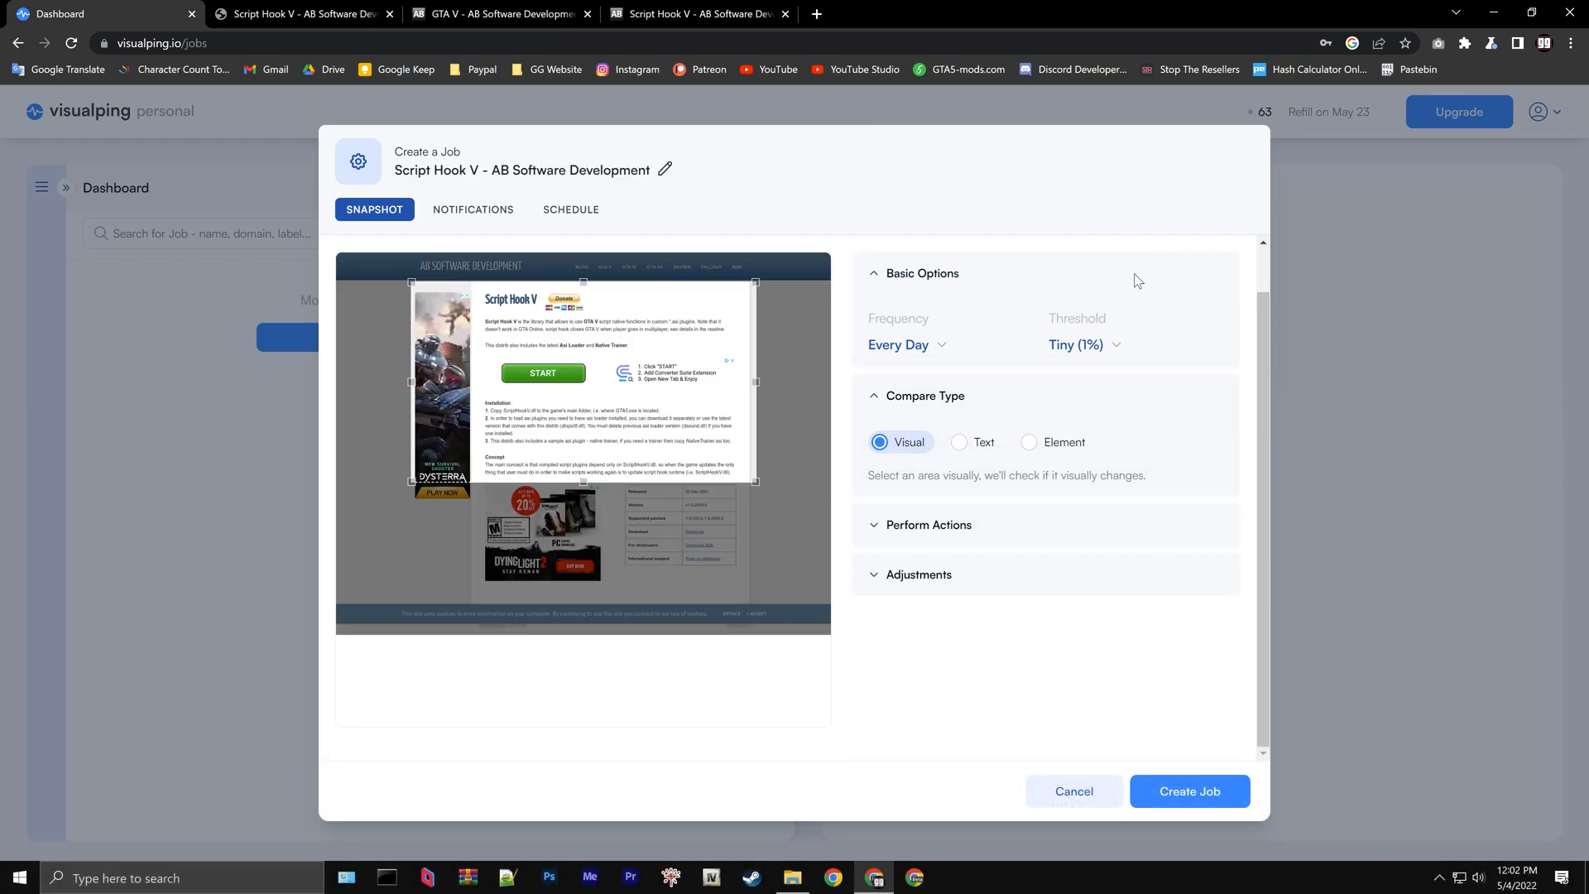
left_click(906, 344)
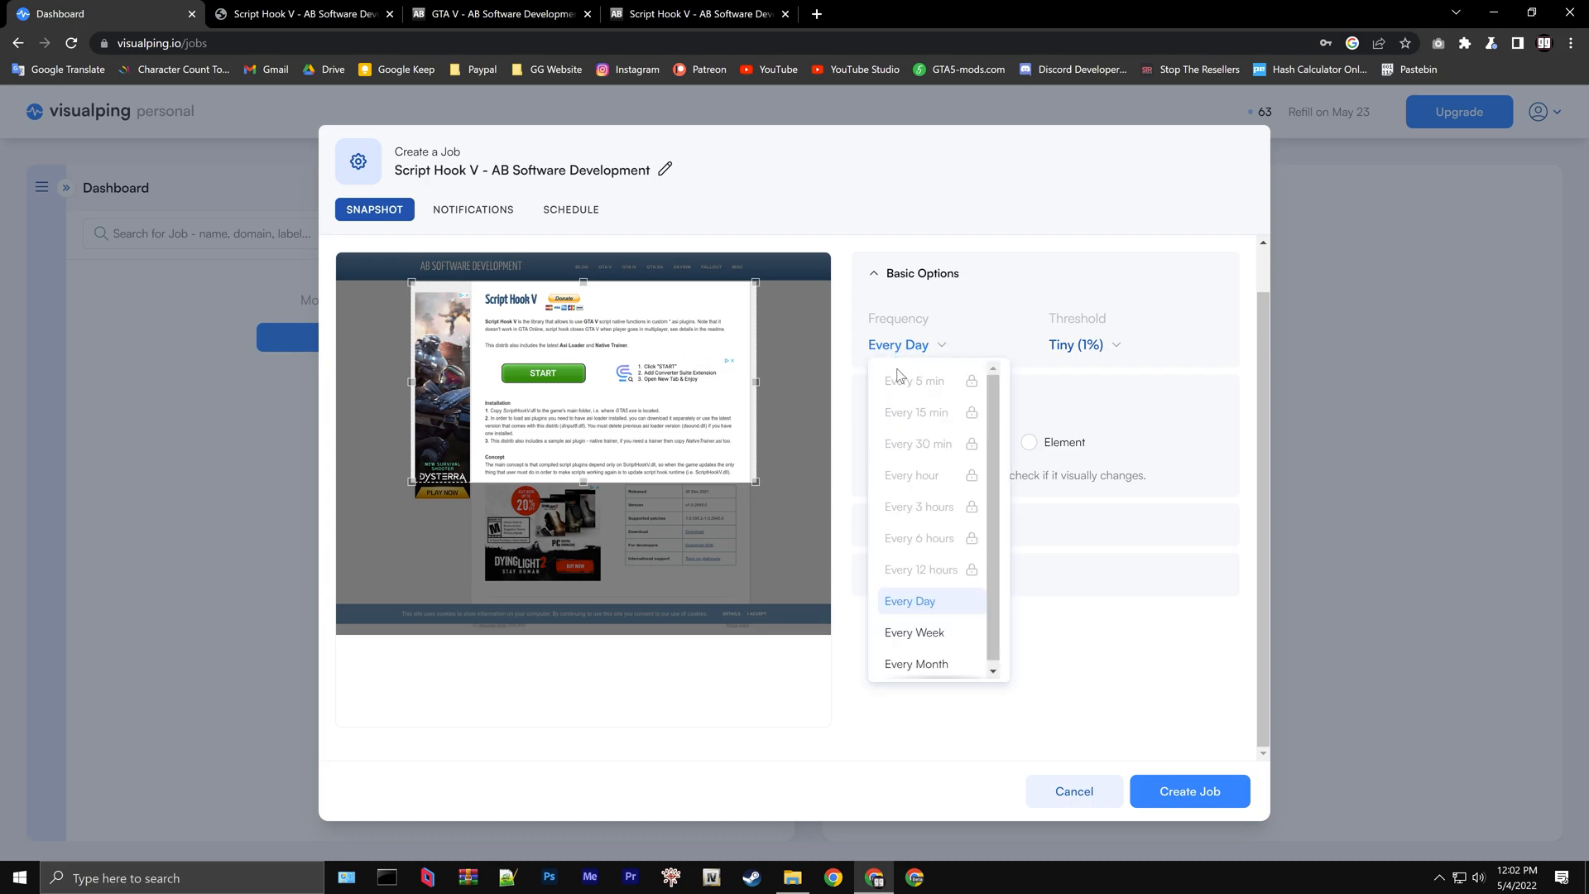
mouse_move(1030, 600)
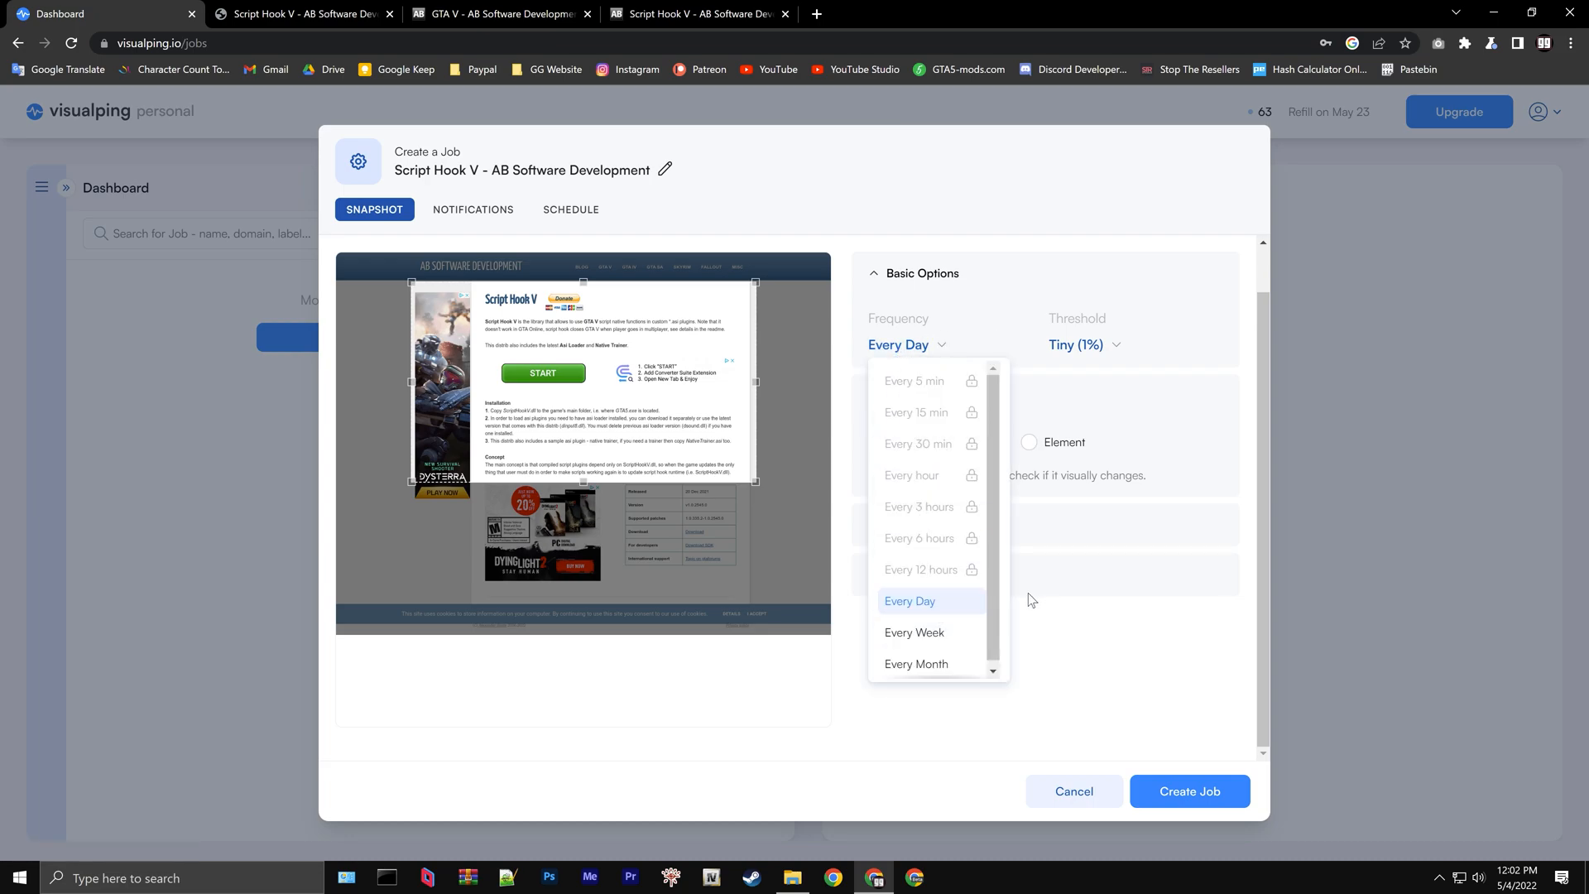
mouse_move(983, 605)
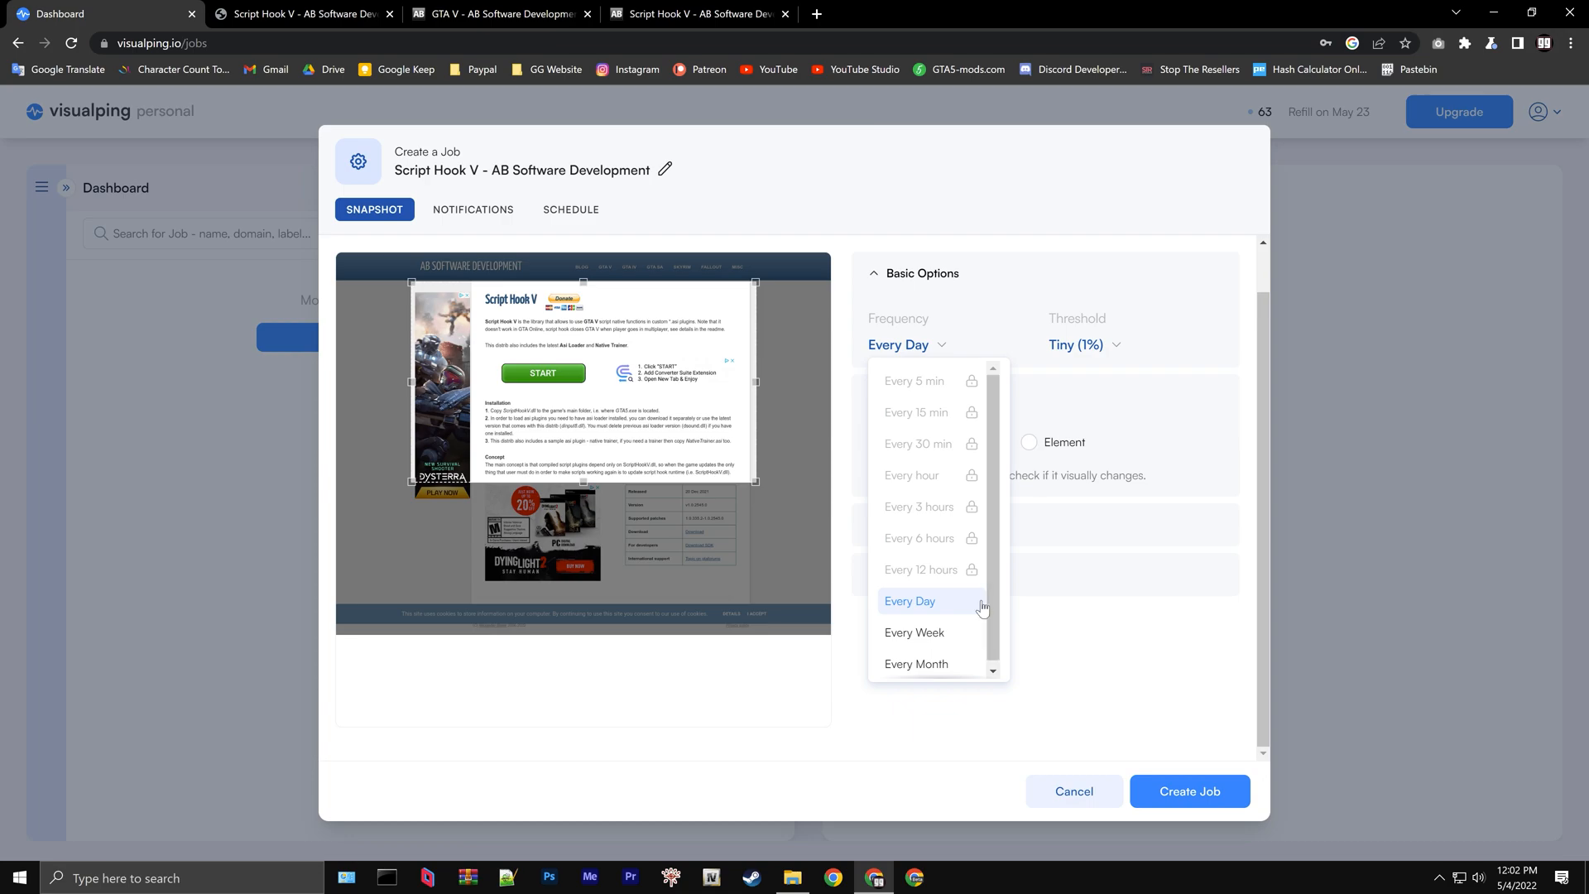
mouse_move(975, 608)
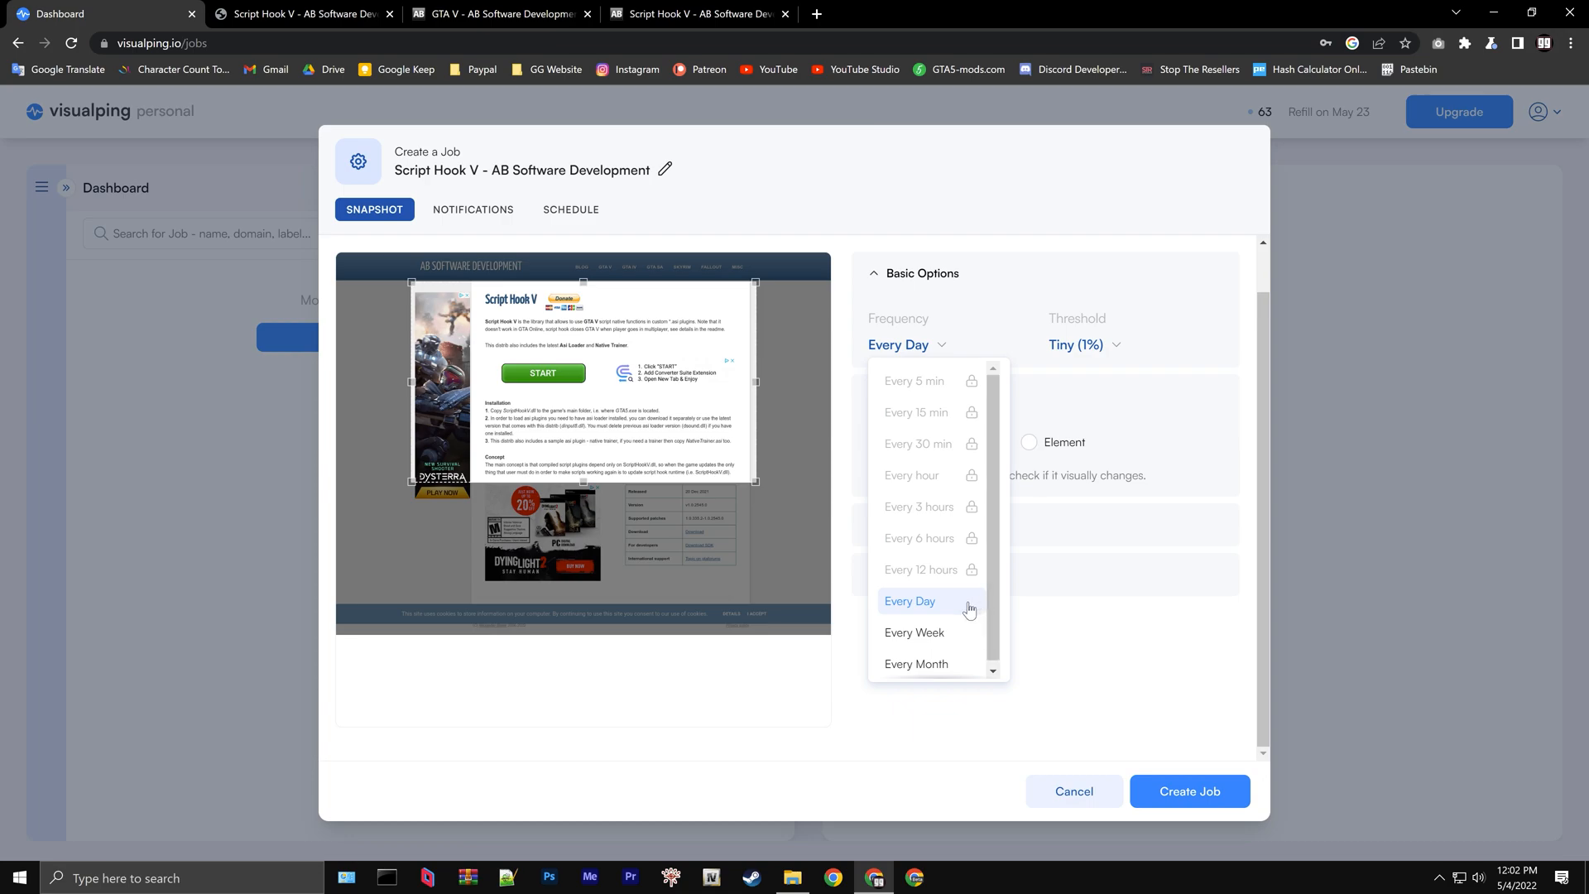
left_click(908, 600)
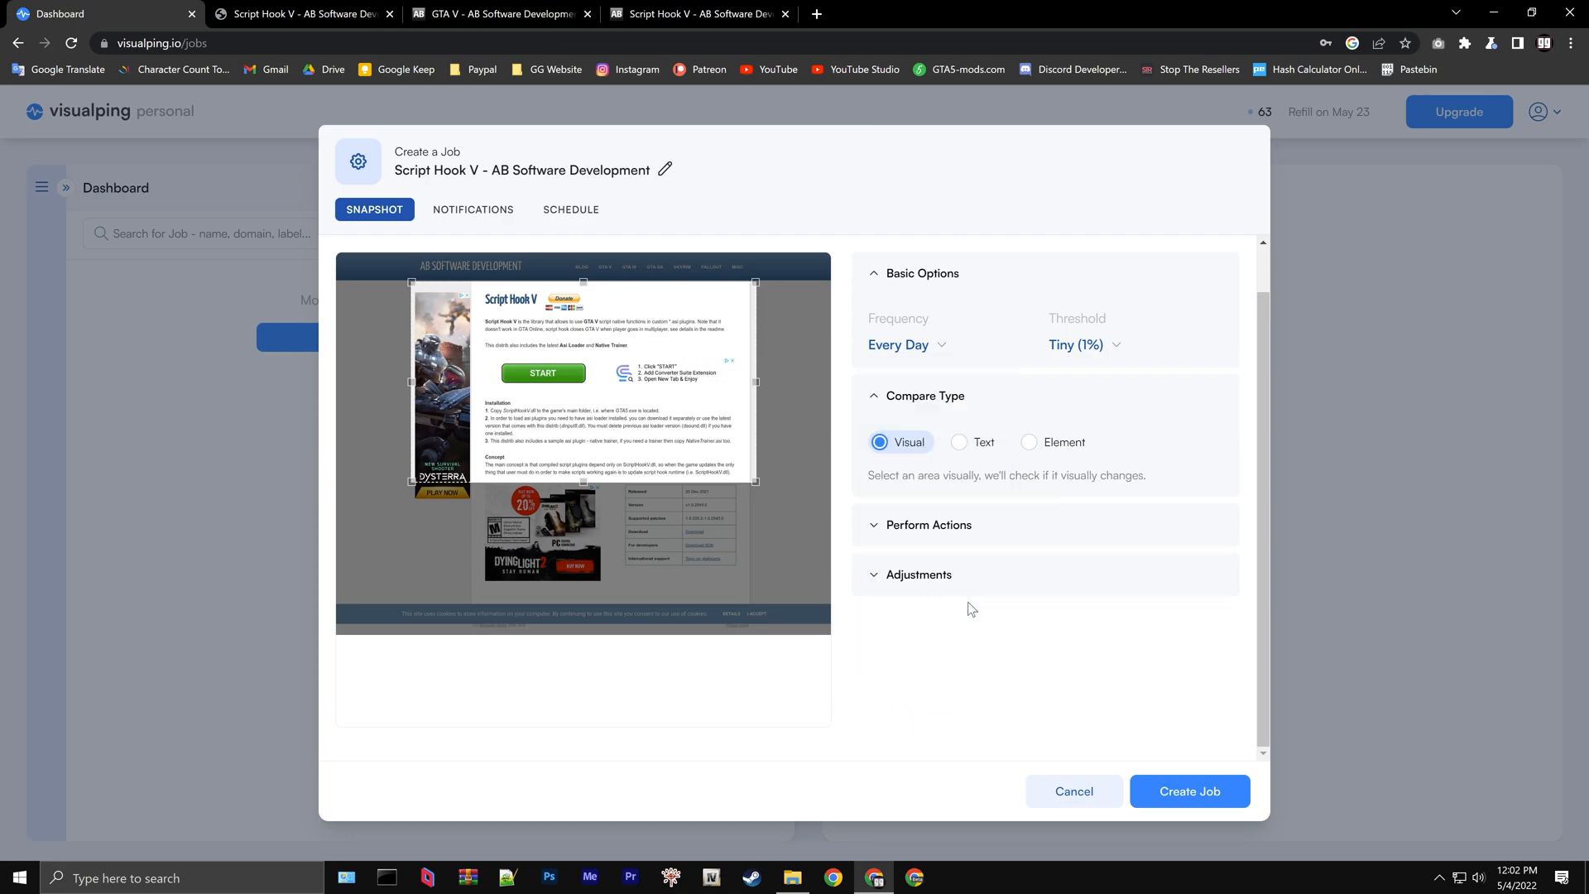
Set Compare Type to Element on the Versions row, create the job, and view its details
left_click(1030, 442)
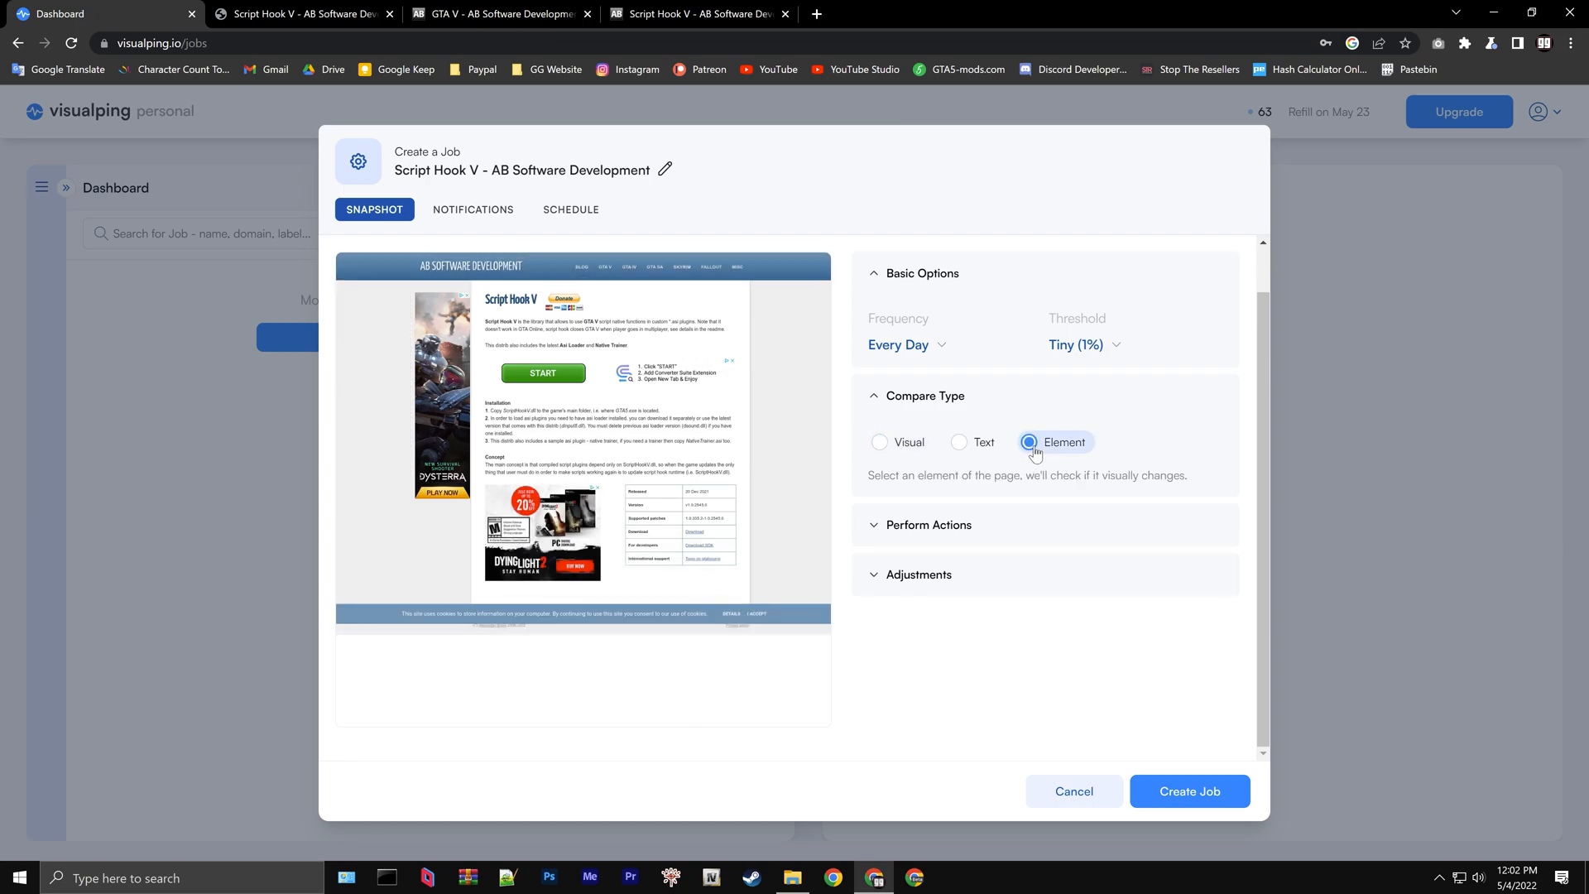
left_click(678, 524)
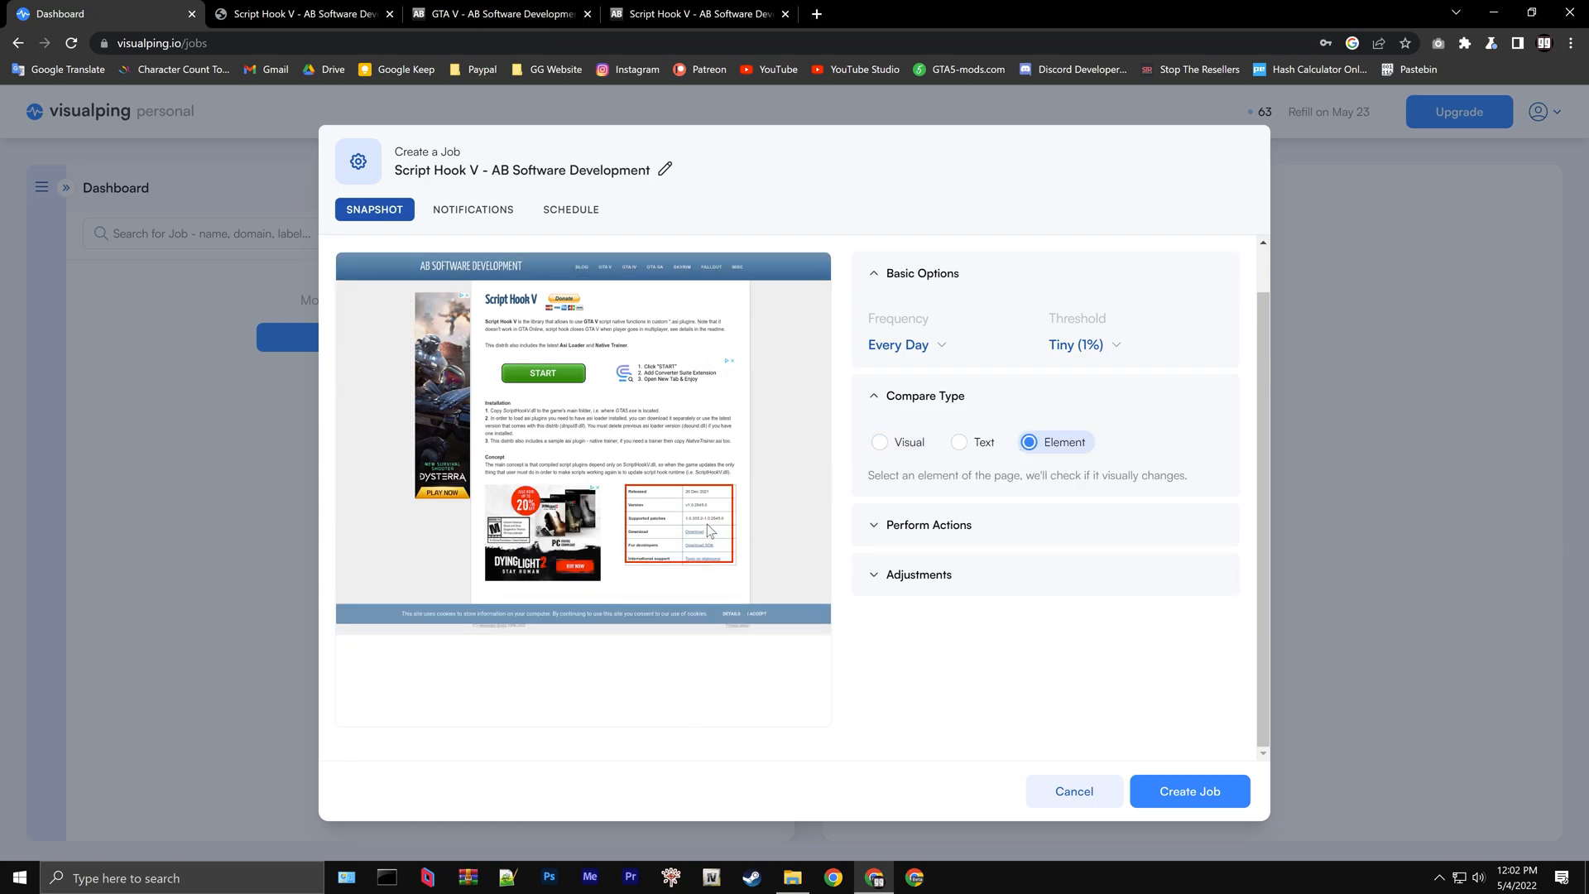
left_click(707, 497)
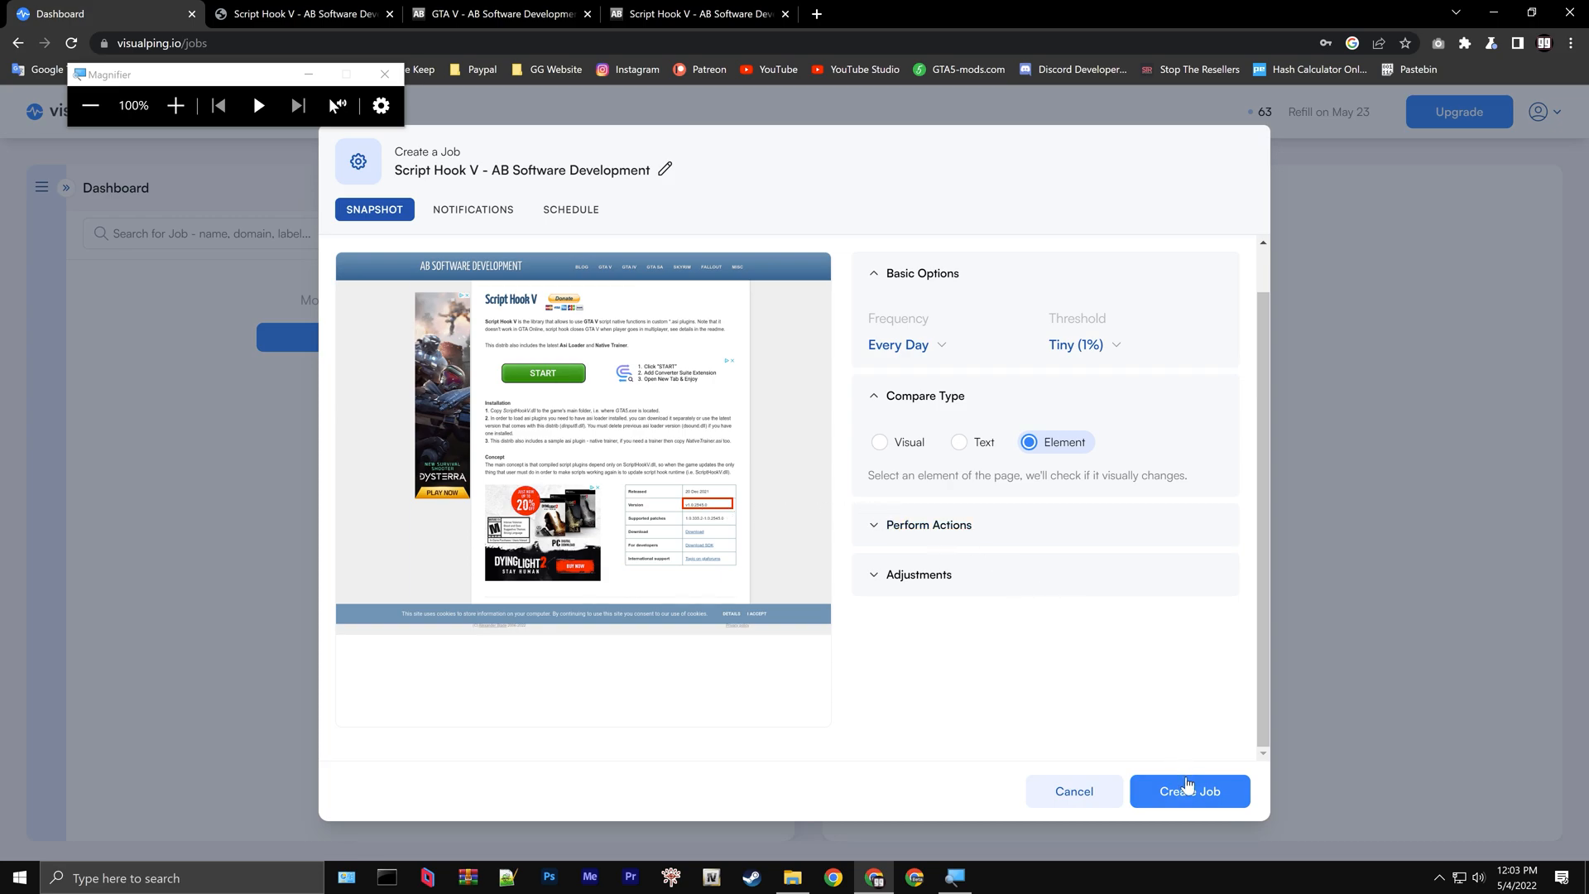
left_click(1188, 790)
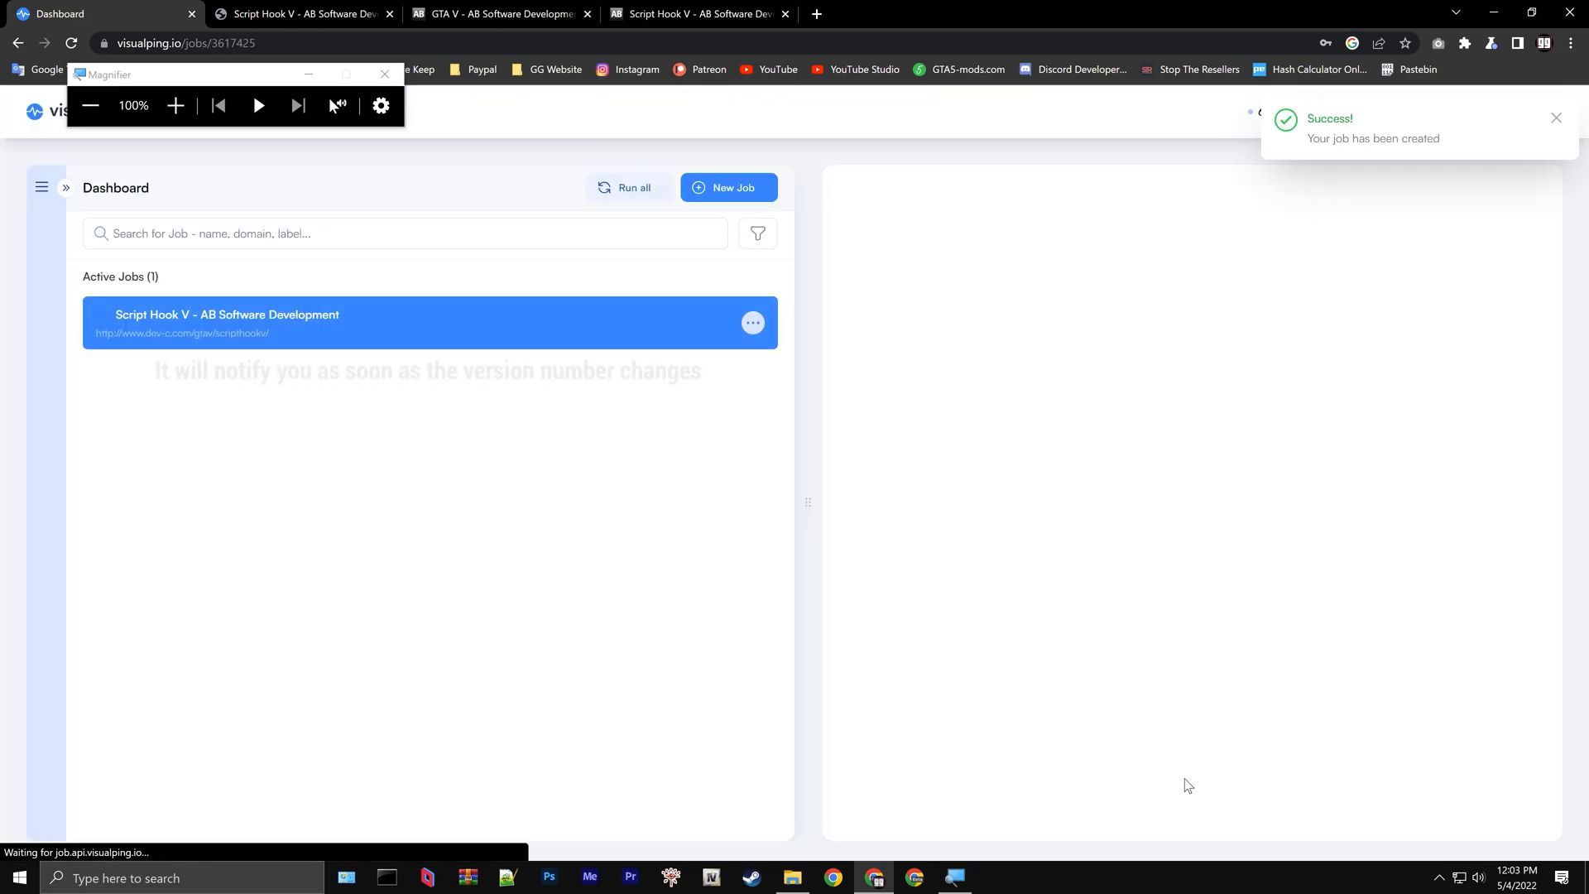
left_click(406, 321)
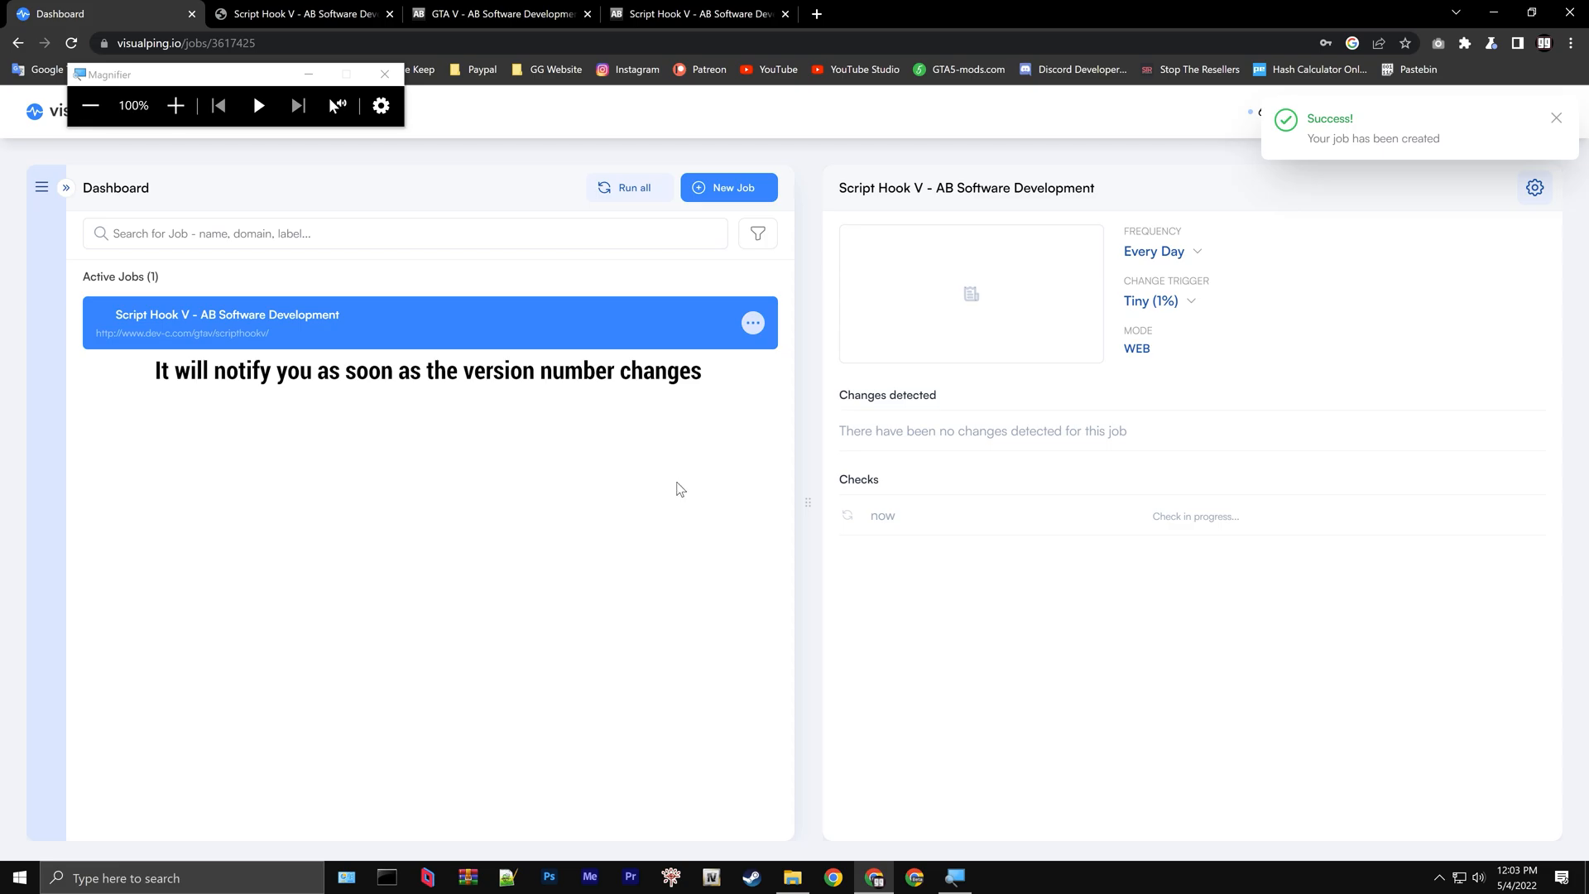